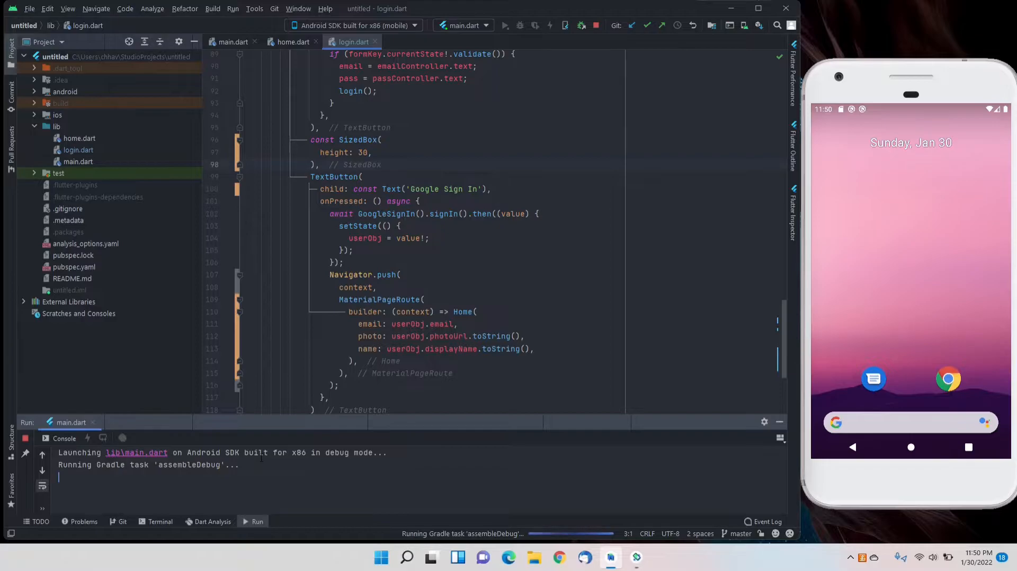
- Create signin.dart in the lib folder and skip adding it to Git
{"action": "left_click", "coordinate": [56, 126]}
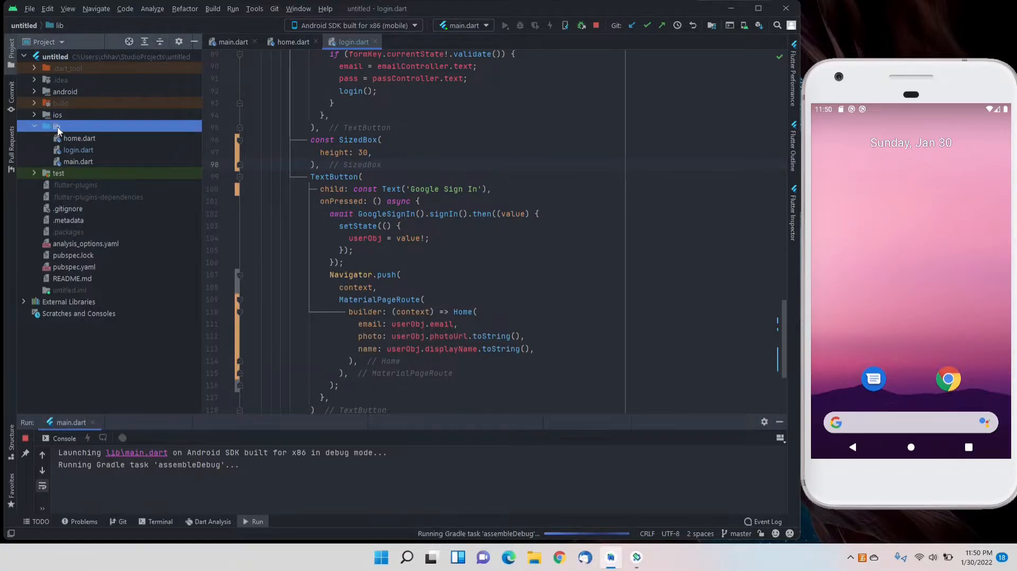
{"action": "right_click", "coordinate": [55, 126]}
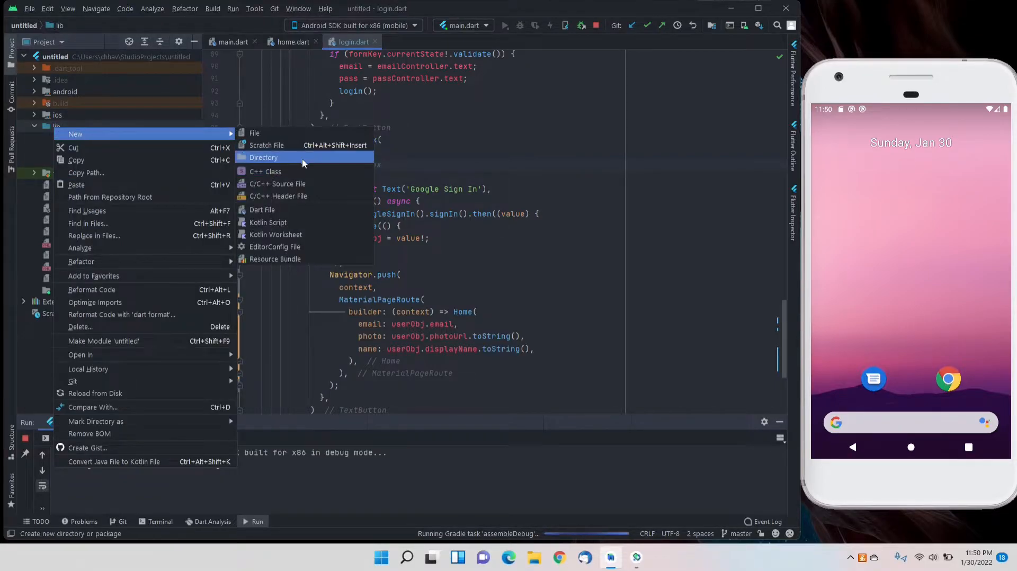
{"action": "left_click", "coordinate": [261, 210]}
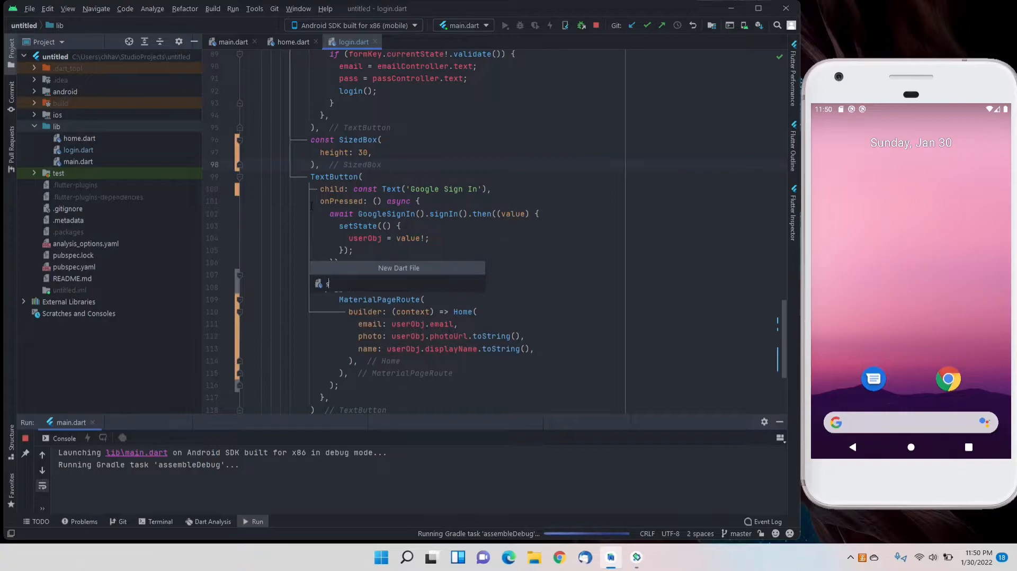
{"action": "type", "text": "signin.da"}
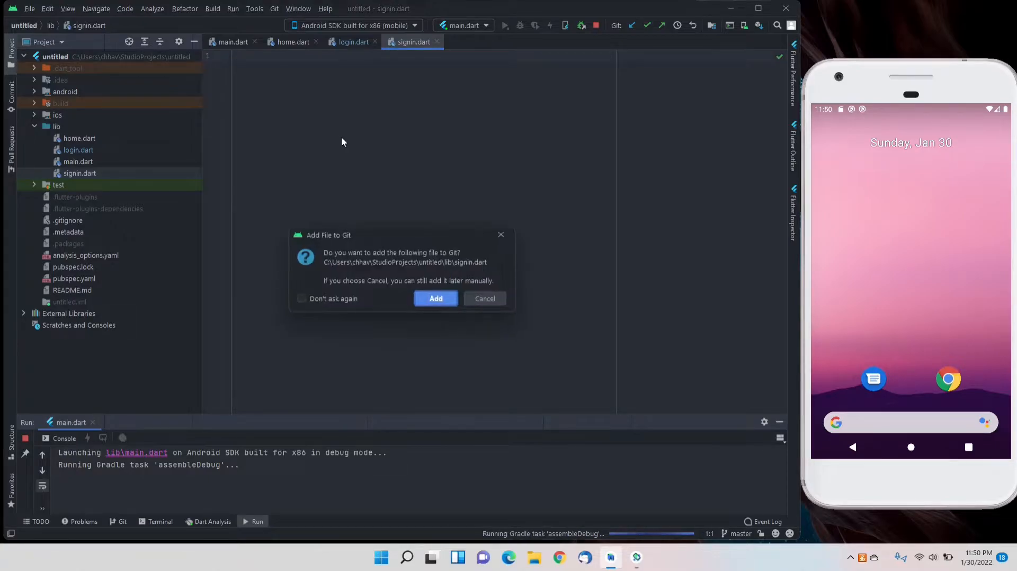
{"action": "left_click", "coordinate": [435, 299]}
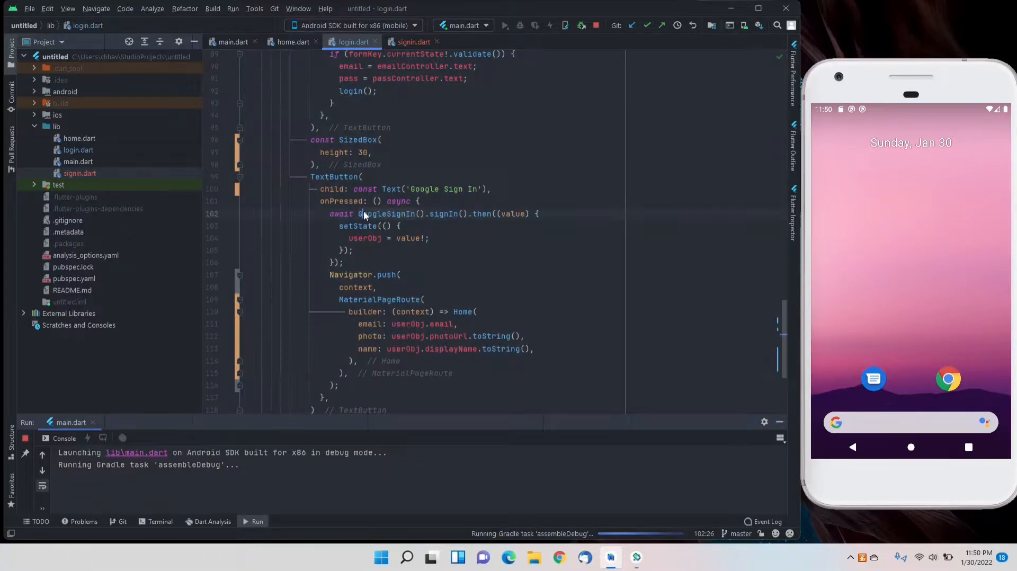
- Copy all of login.dart's code into signin.dart and duplicate the passController line
{"action": "left_click", "coordinate": [413, 42]}
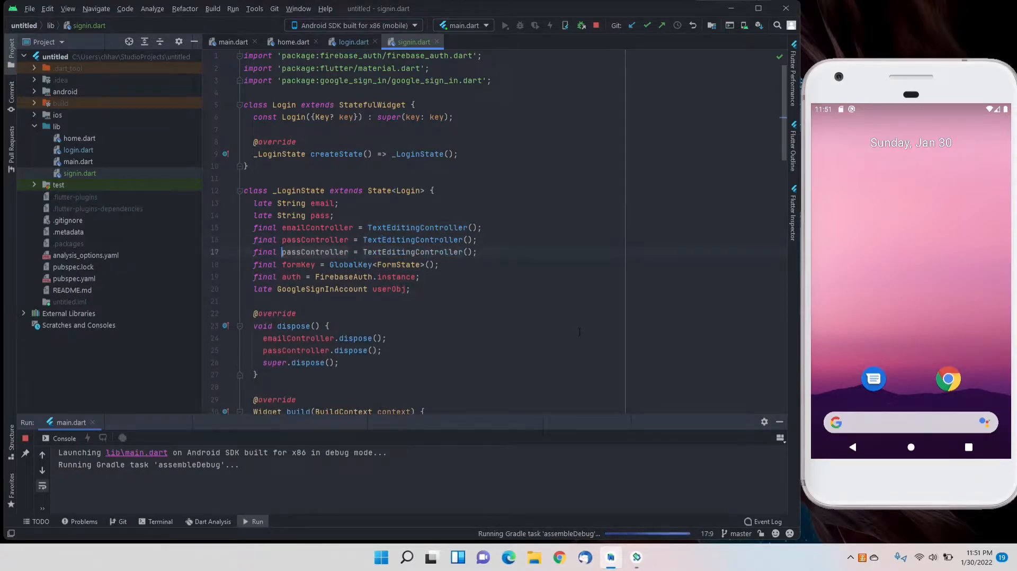
- Rename the duplicate to finalPassController, declare late String finalPass, and dispose the new controller
{"action": "double_click", "coordinate": [315, 252]}
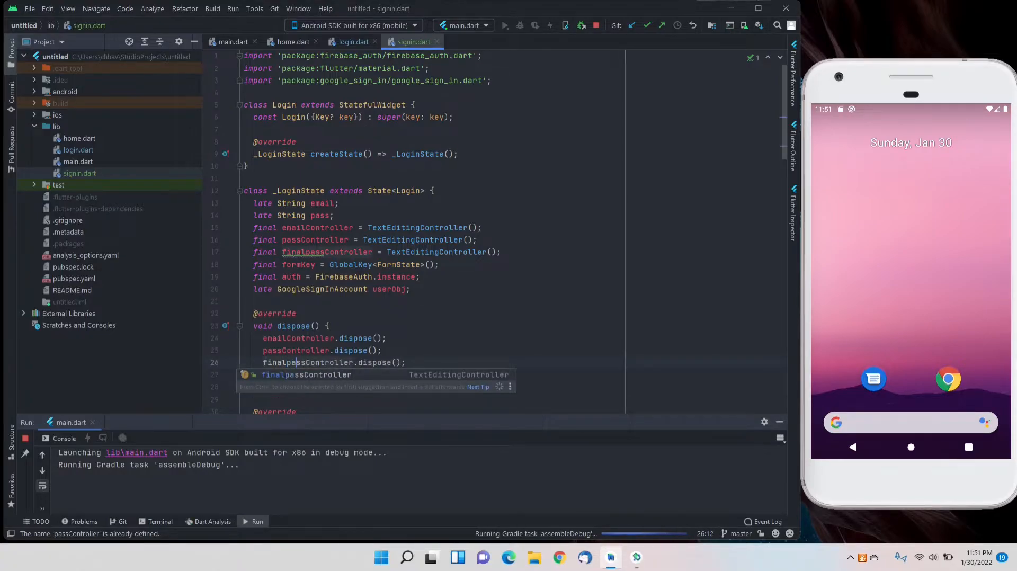
{"action": "scroll", "scroll_direction": "down", "scroll_amount": 3}
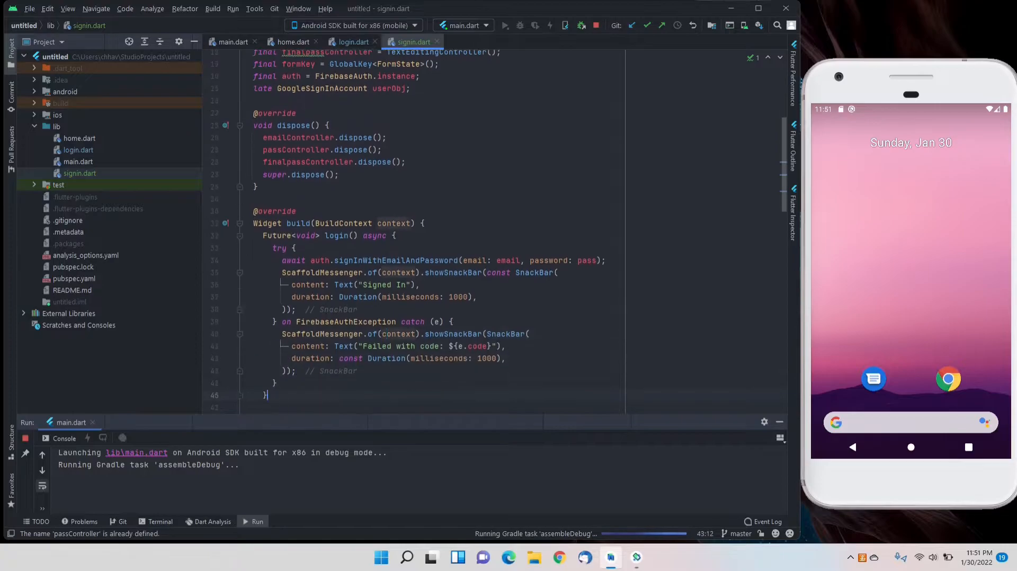
{"action": "scroll", "scroll_direction": "down", "scroll_amount": 3}
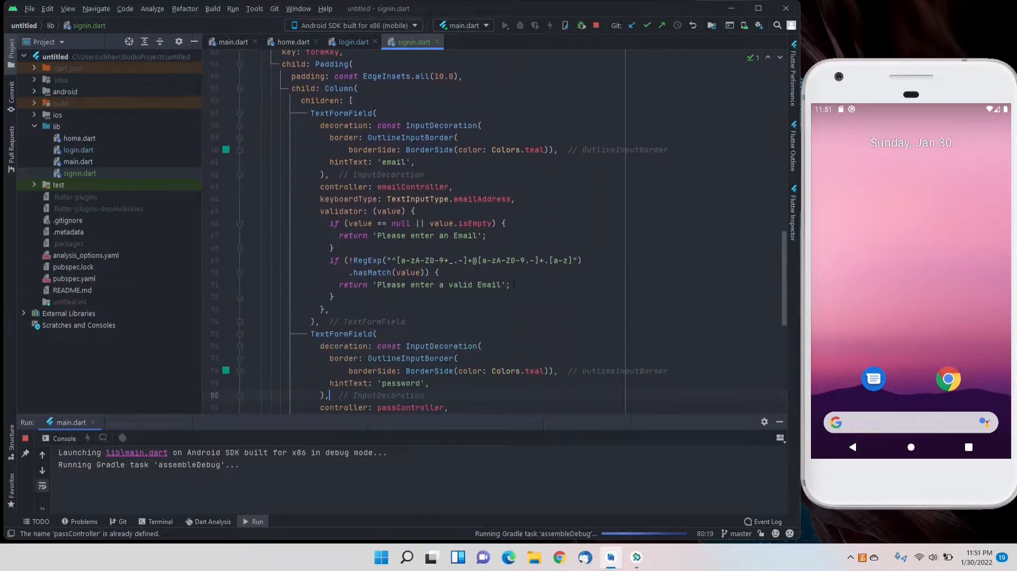
{"action": "scroll", "scroll_direction": "down", "scroll_amount": 3}
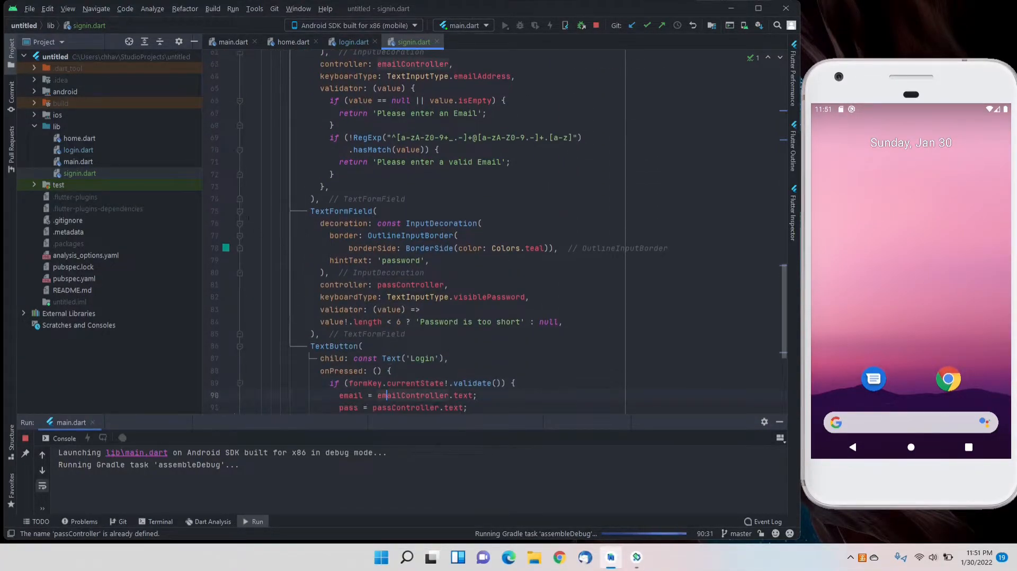
{"action": "left_click", "coordinate": [239, 210]}
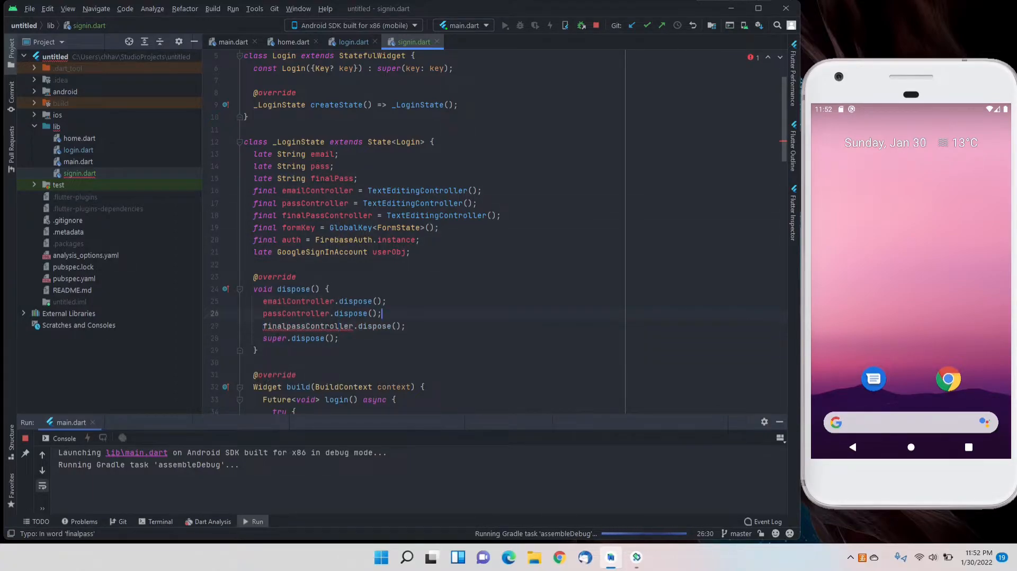
- Fix the finalPassController.dispose() casing and paste a second password TextFormField into the form
{"action": "left_click", "coordinate": [291, 325]}
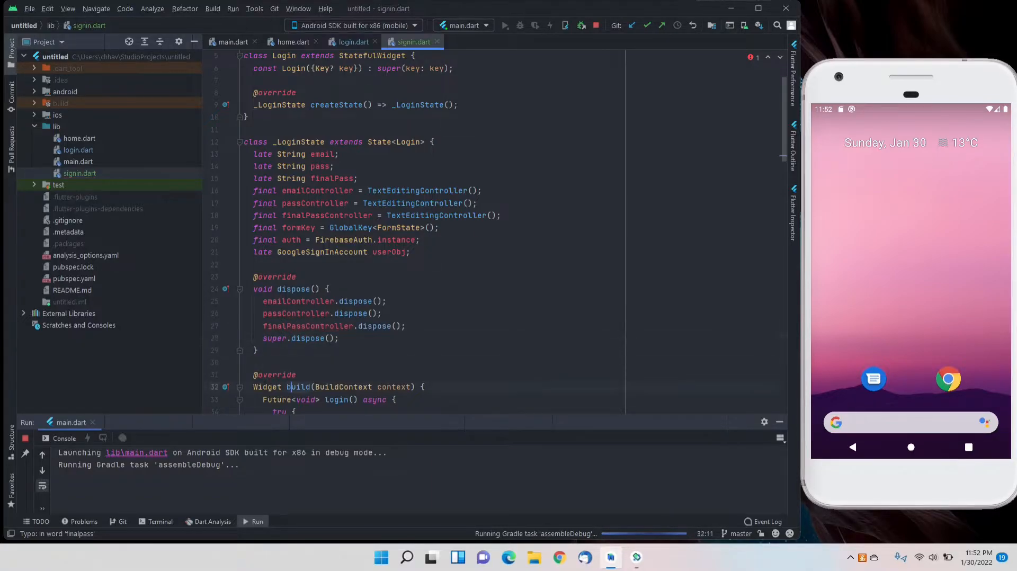
{"action": "scroll", "scroll_direction": "down", "scroll_amount": 3}
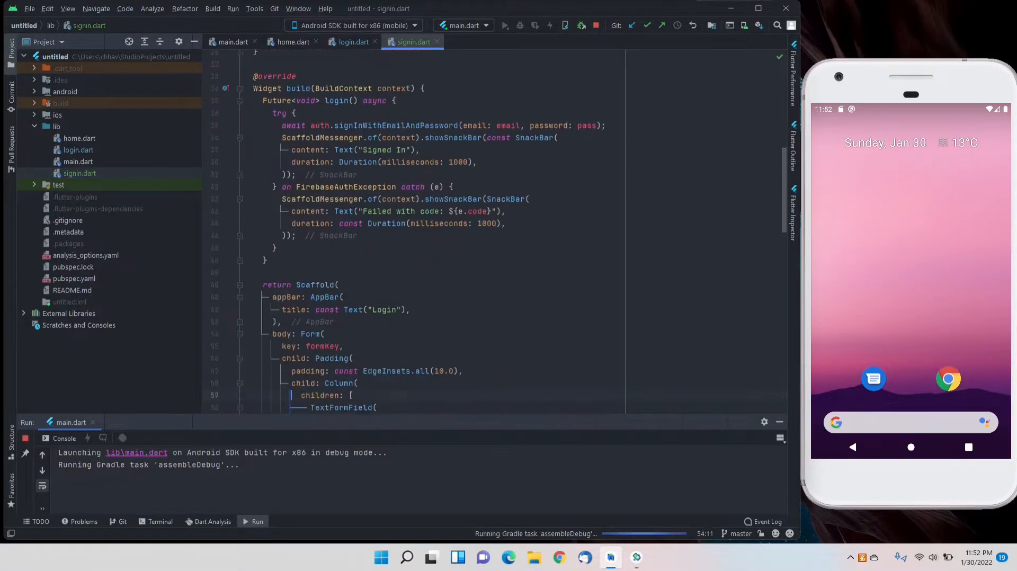
{"action": "scroll", "scroll_direction": "down", "scroll_amount": 3}
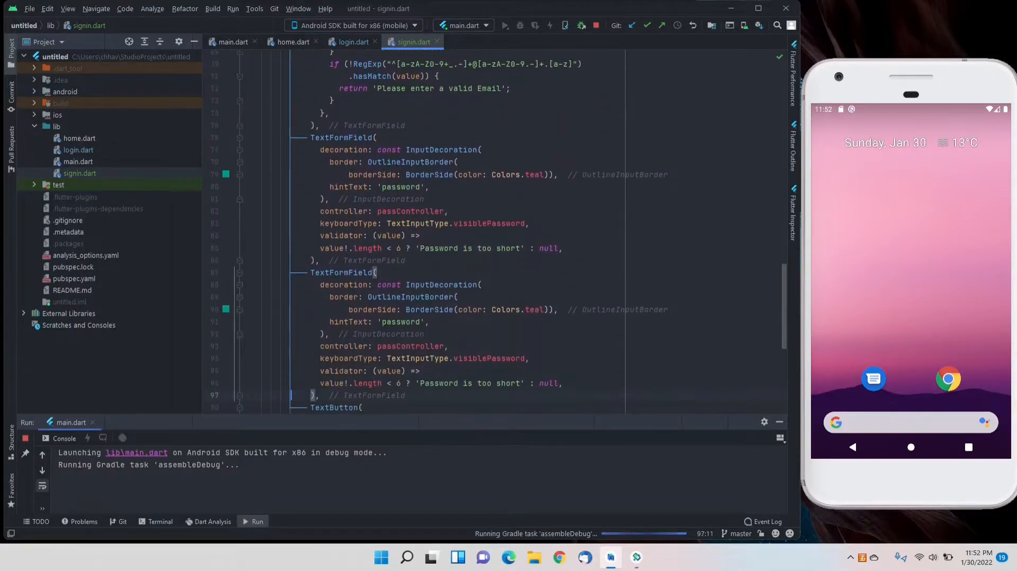
{"action": "scroll", "scroll_direction": "down", "scroll_amount": 3}
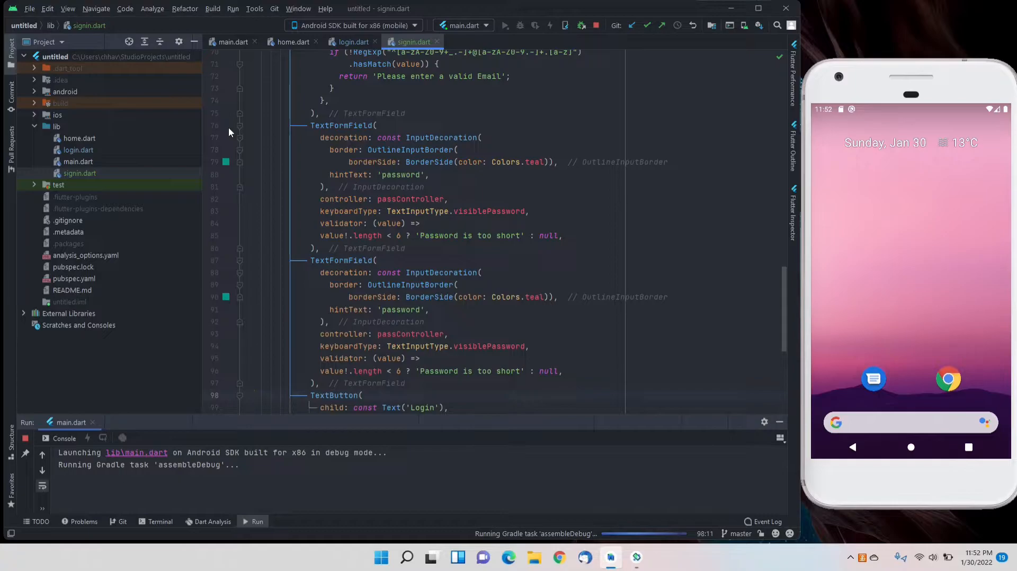
{"action": "left_click", "coordinate": [228, 125]}
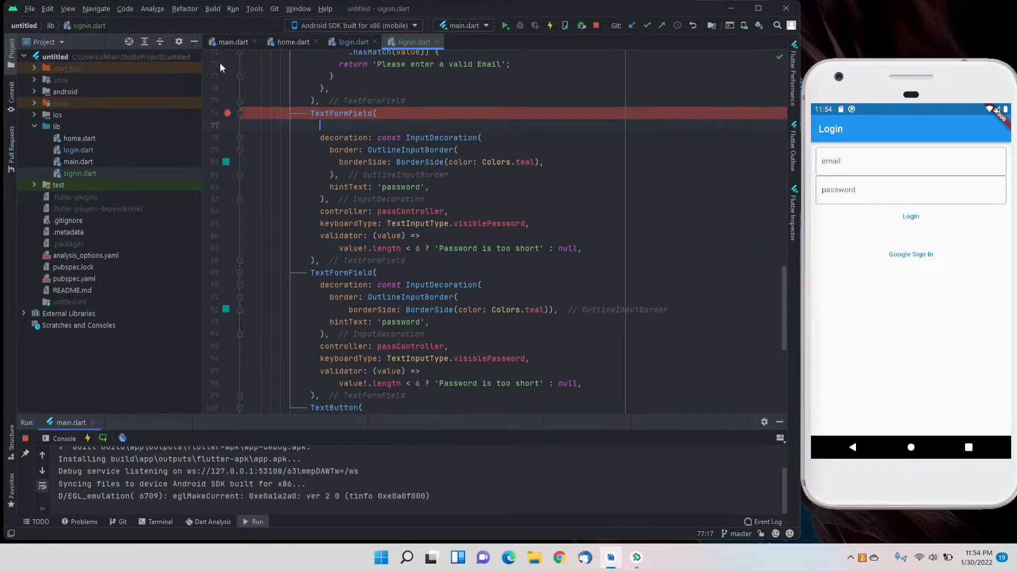
- Rename the Login class in signin.dart to SignUp
{"action": "left_click", "coordinate": [233, 41]}
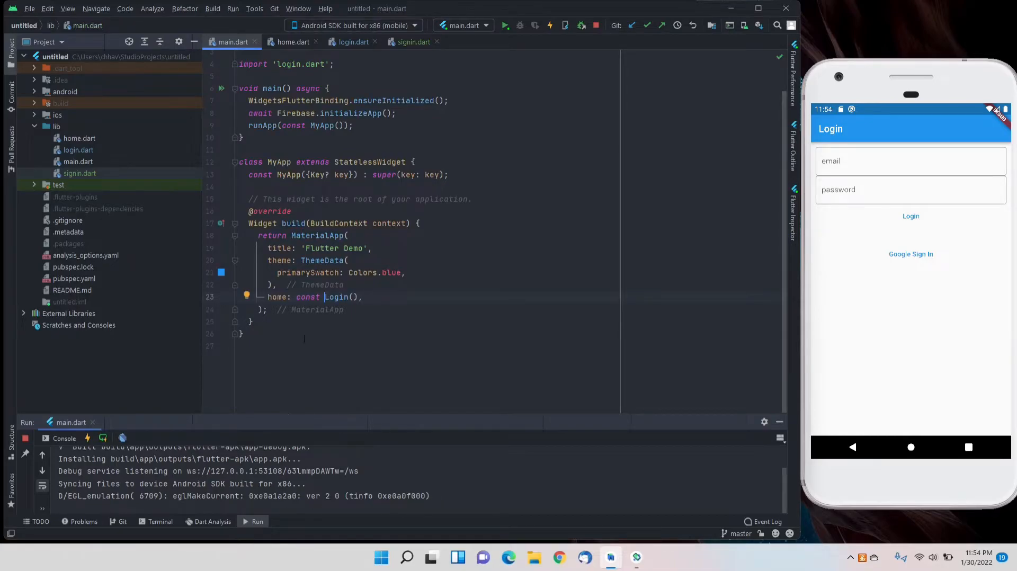
{"action": "left_click", "coordinate": [352, 41]}
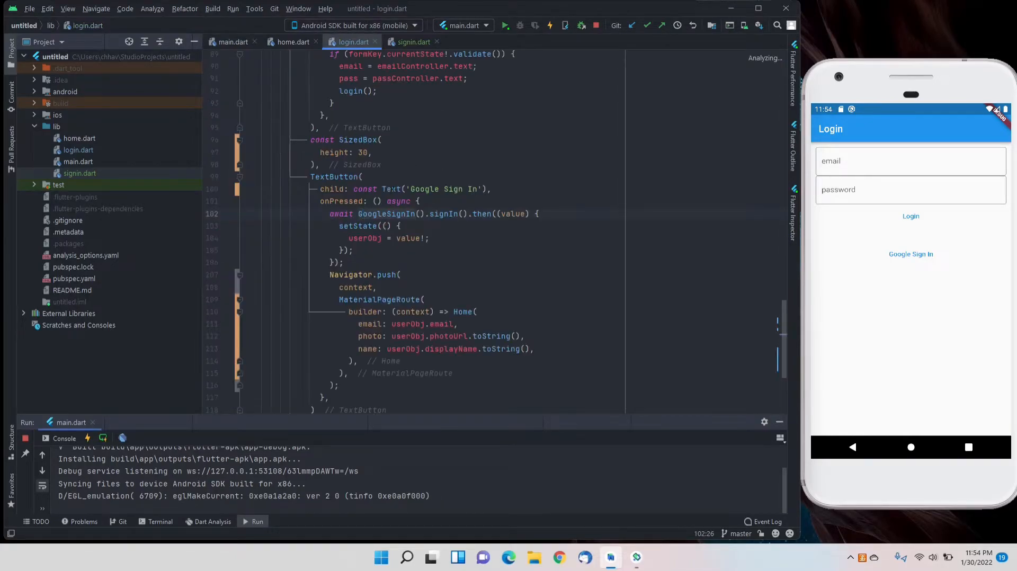
{"action": "left_click", "coordinate": [414, 41]}
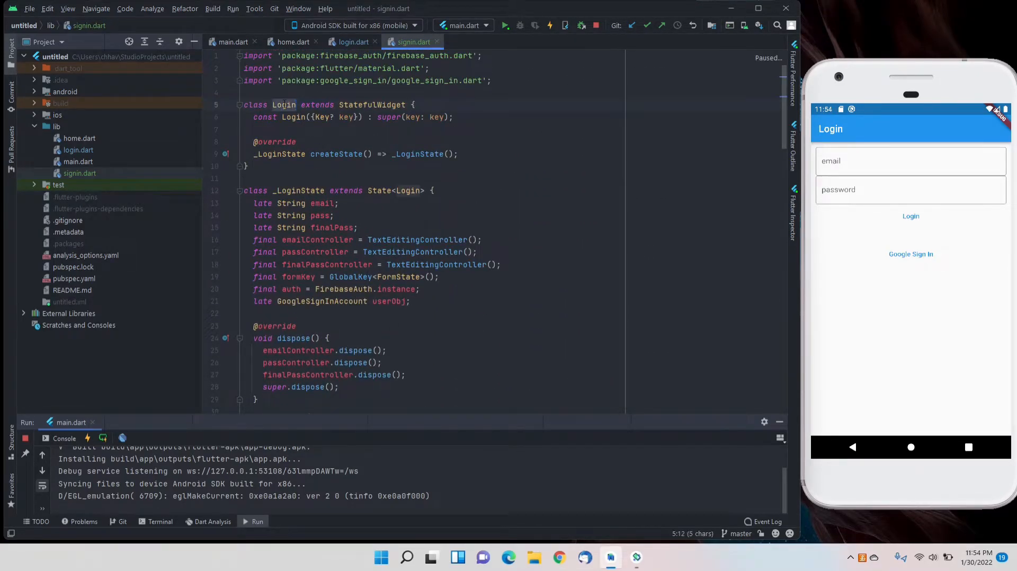
{"action": "type", "text": "SignUp"}
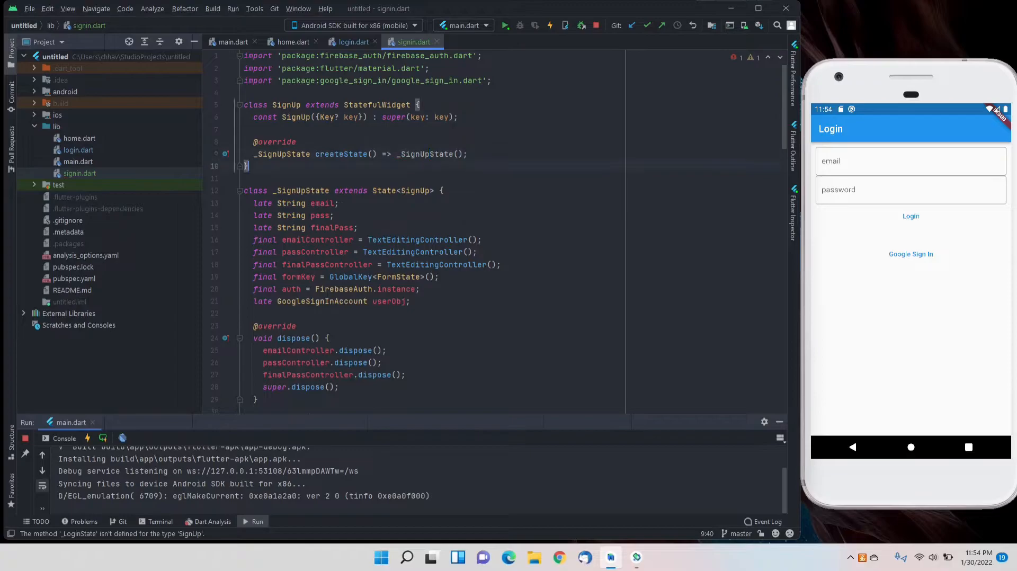
- Set main.dart's home to const SignUp() and hot reload to show two password fields
{"action": "left_click", "coordinate": [351, 41]}
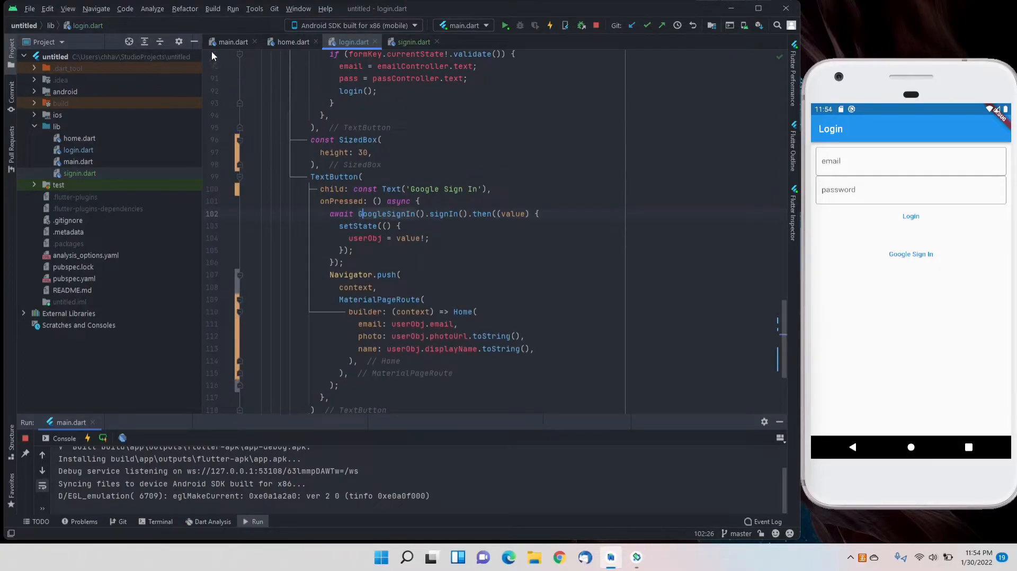
{"action": "left_click", "coordinate": [232, 42]}
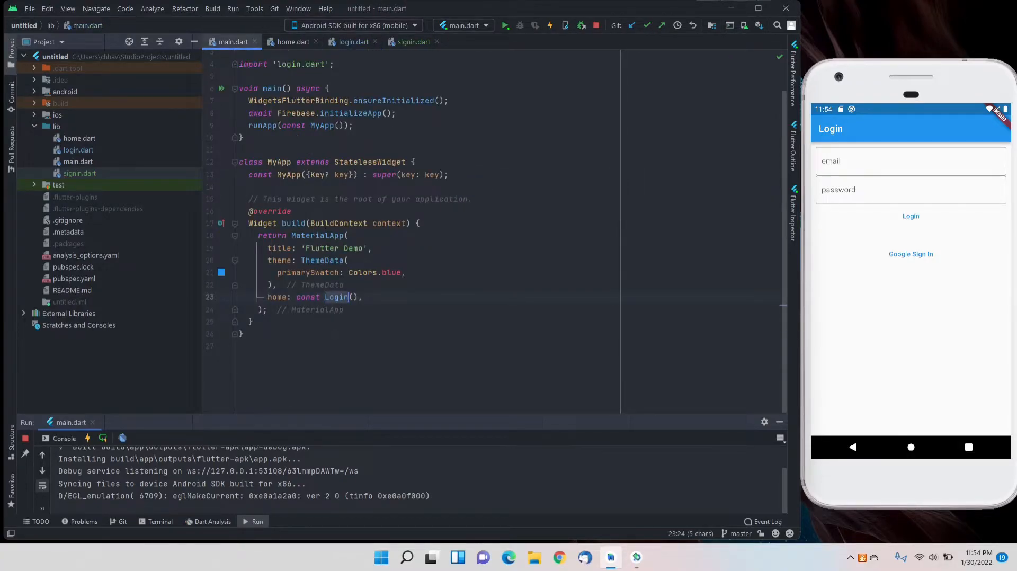
{"action": "type", "text": "SignUp"}
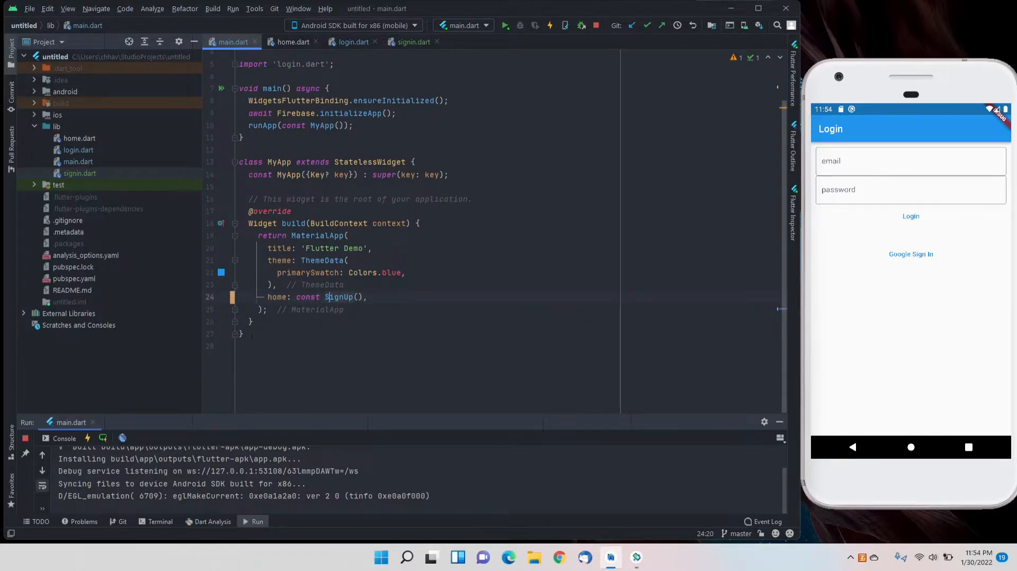
{"action": "left_click", "coordinate": [565, 25]}
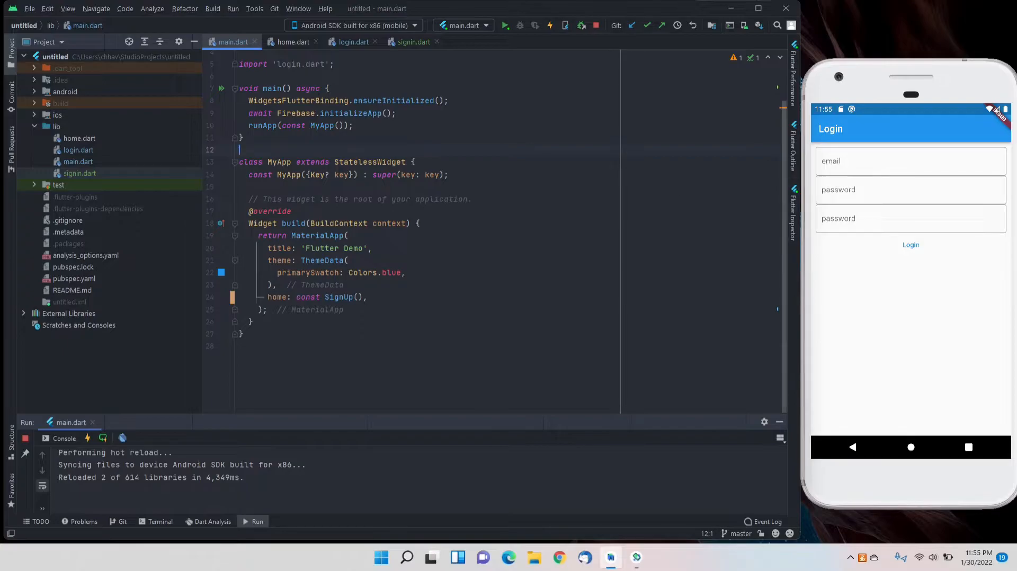
- Set the second password field's hintText to 'Confirm Password' and hot reload
{"action": "left_click", "coordinate": [413, 41]}
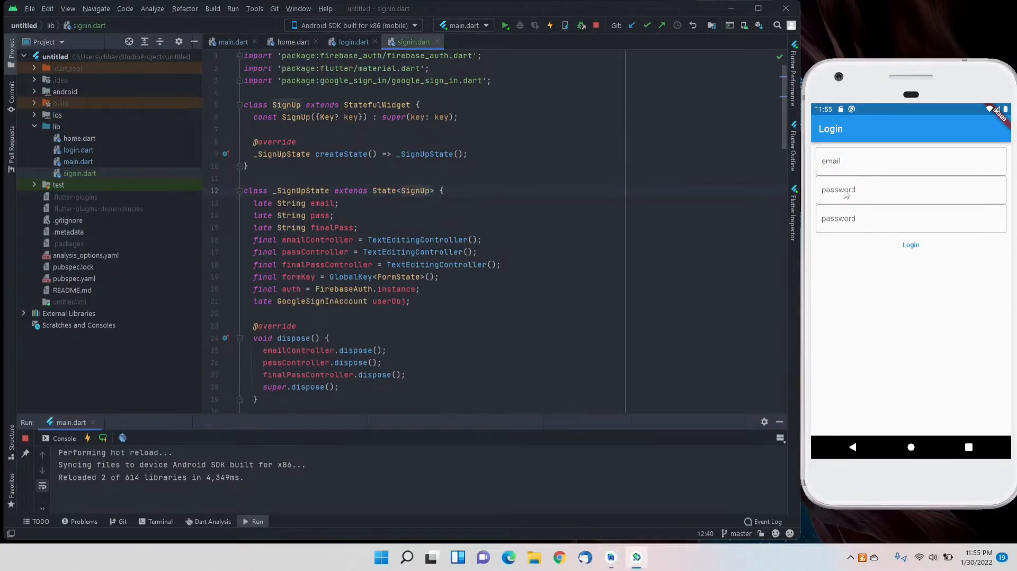
{"action": "left_click", "coordinate": [909, 189]}
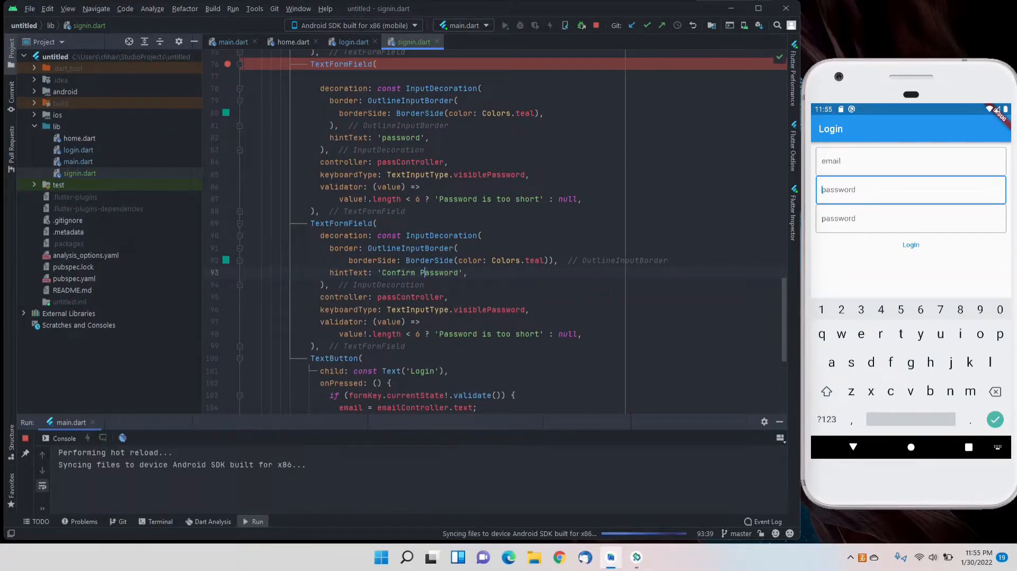
{"action": "left_click", "coordinate": [549, 25]}
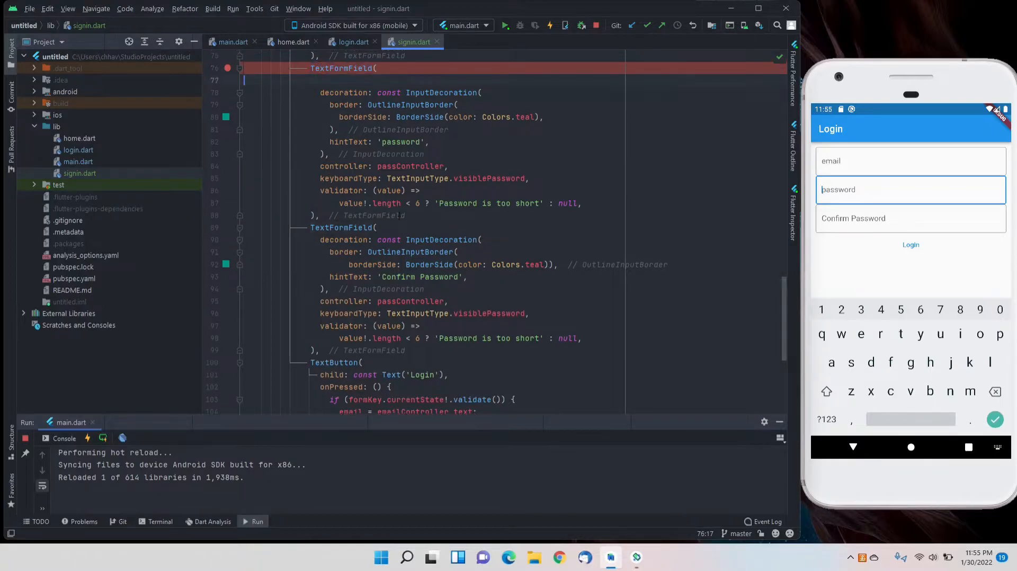
- Add onChanged: (value) { pass = value; } to the password TextFormField
{"action": "type", "text": "on"}
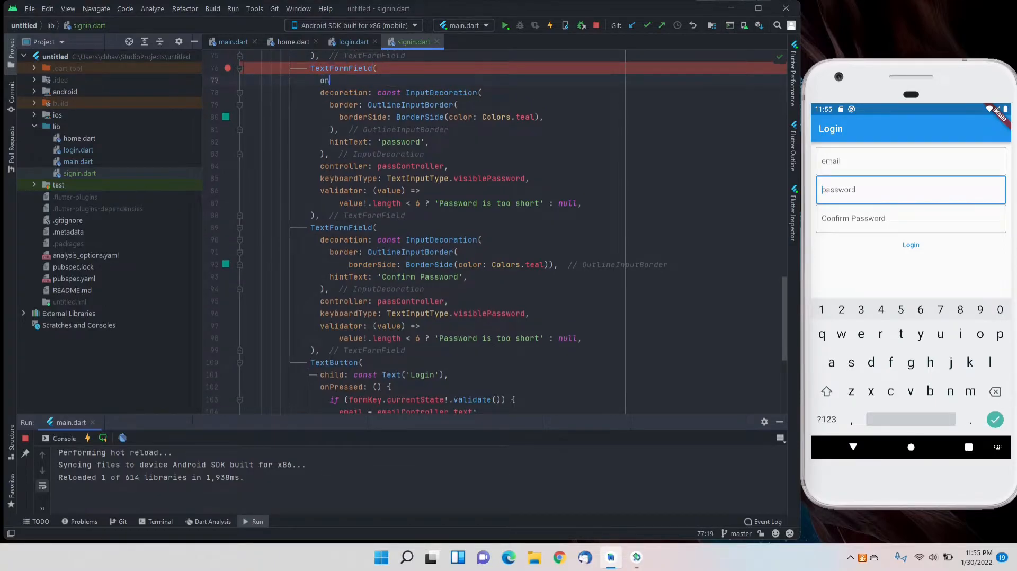
{"action": "type", "text": "Changed: (value) ,"}
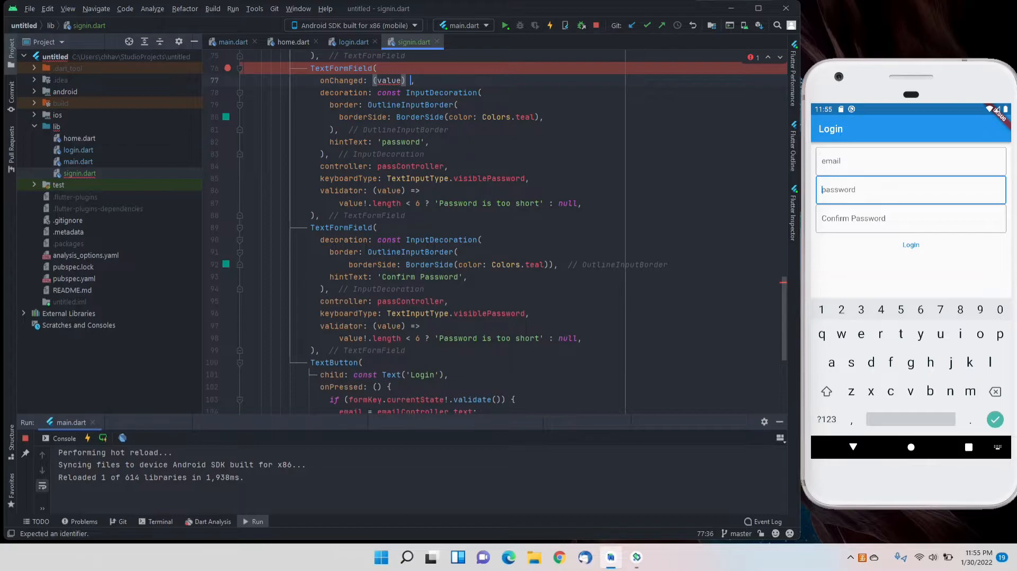
{"action": "type", "text": "{"}
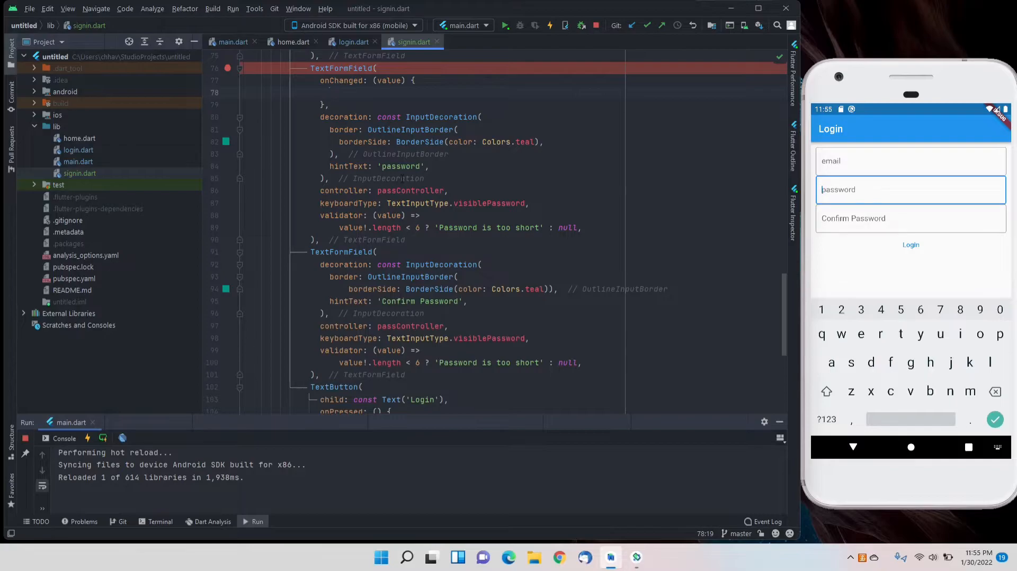
{"action": "type", "text": "pass ="}
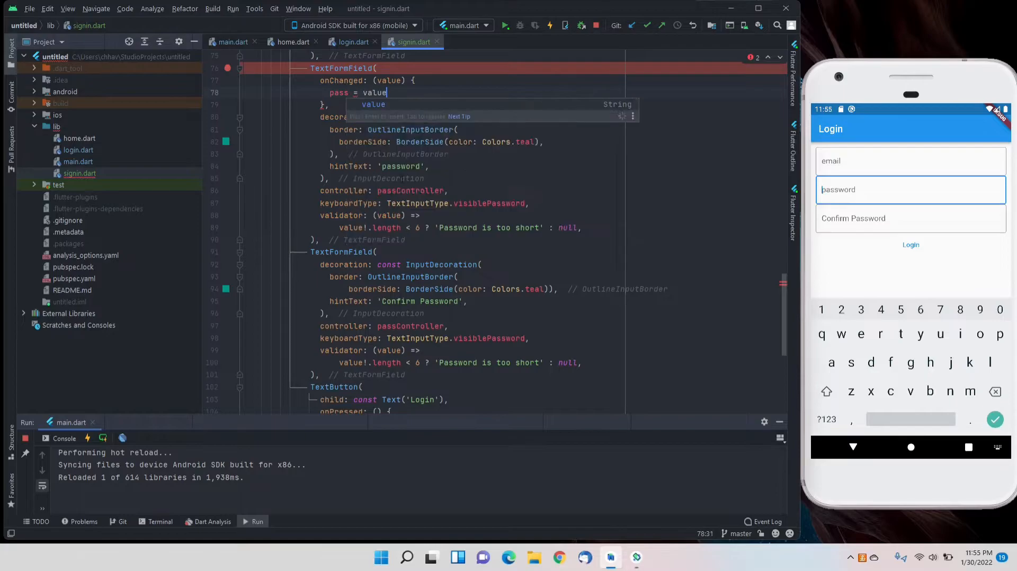
{"action": "type", "text": "value"}
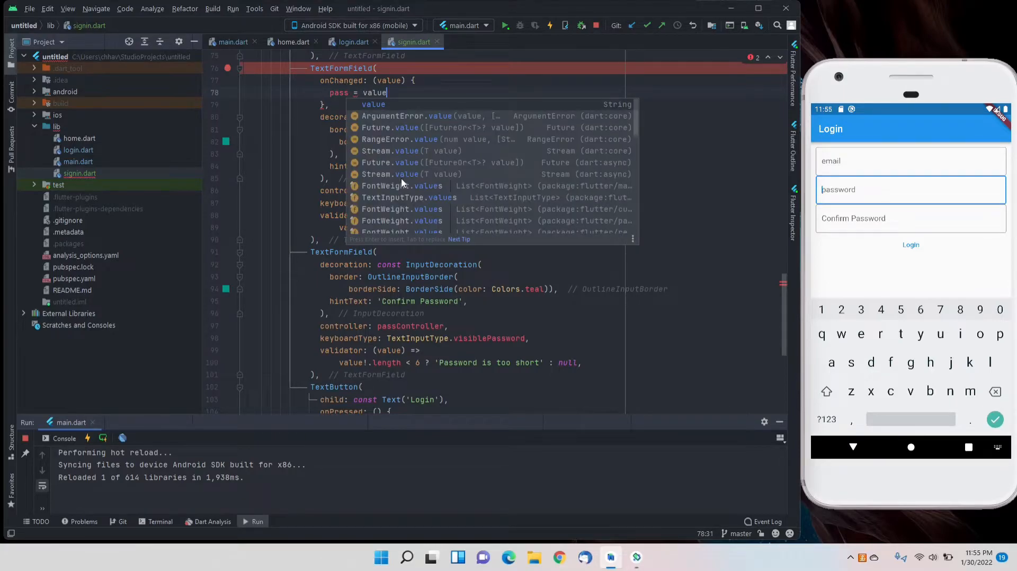
{"action": "key", "text": "Escape"}
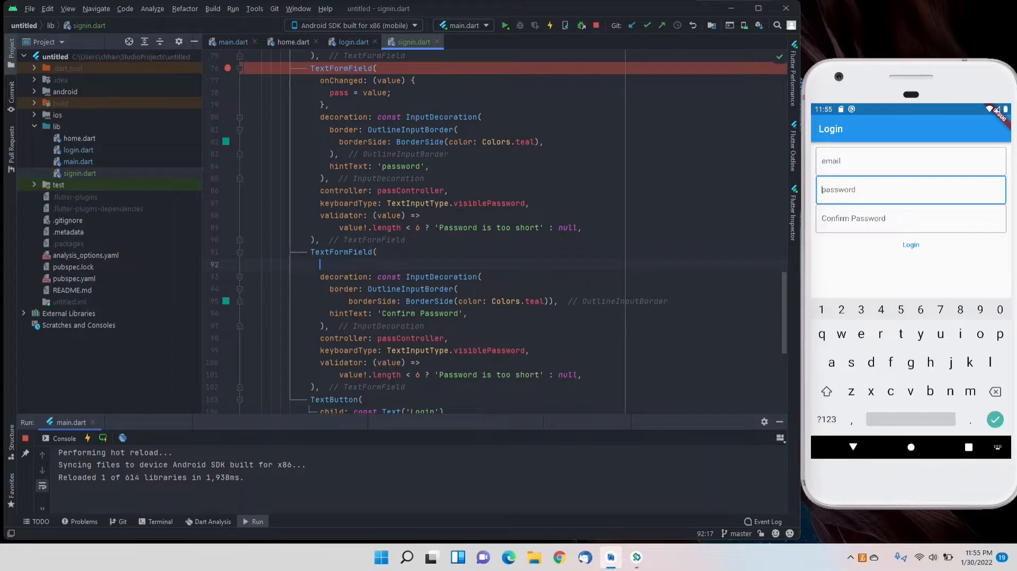
- Add onChanged storing the confirm field's value in finalPass
{"action": "type", "text": "onChanged: ,"}
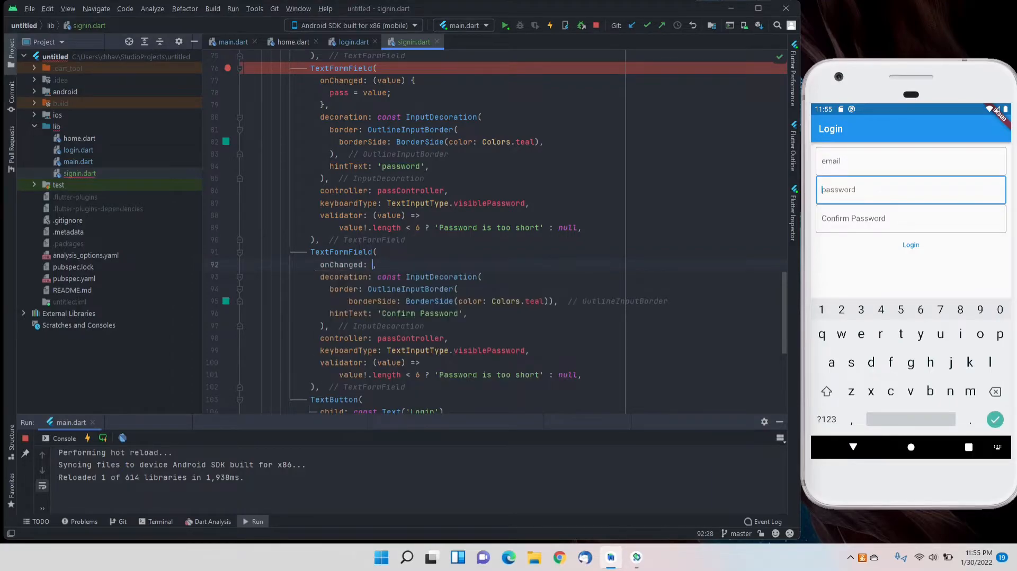
{"action": "type", "text": "(value) {"}
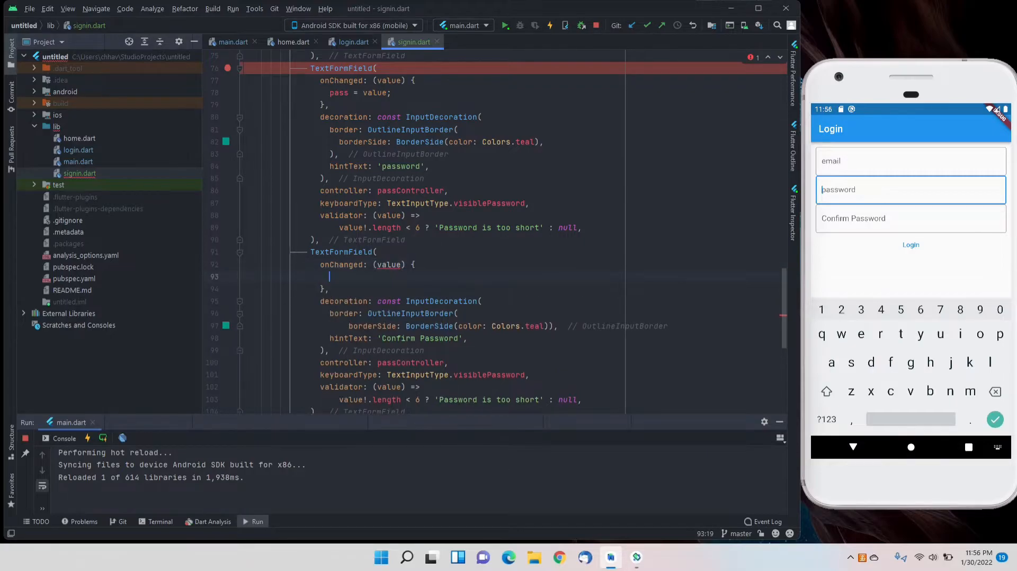
{"action": "type", "text": "finalPass"}
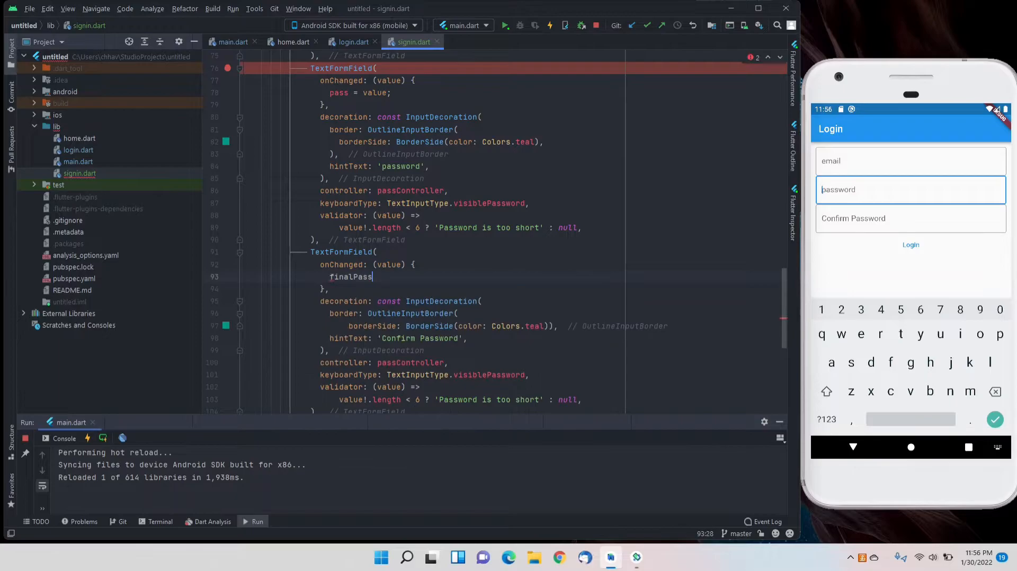
{"action": "type", "text": "= value;"}
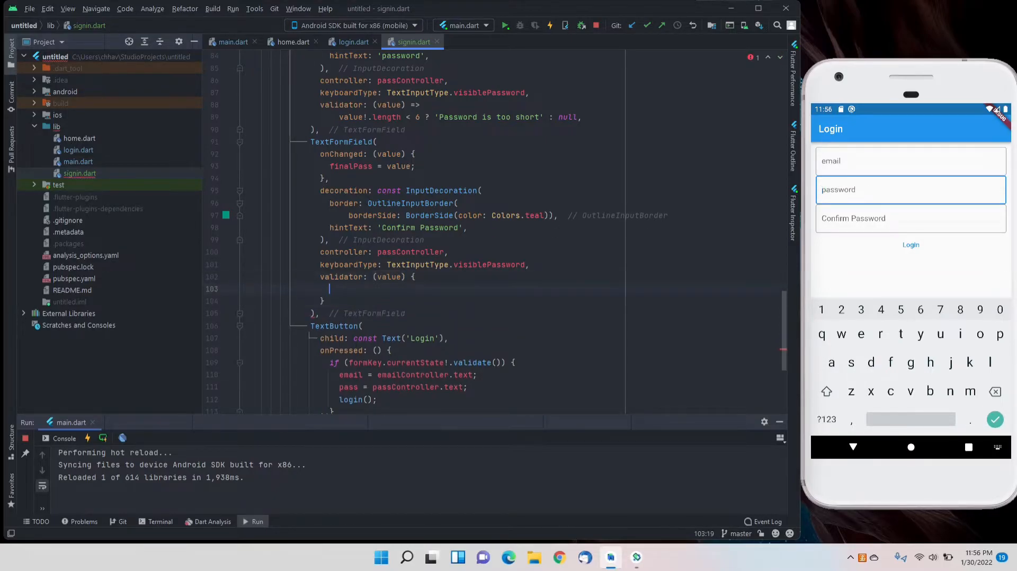
- Start the confirm validator's if (value!.length < 6) block, deleting the old one-line check
{"action": "type", "text": "if ("}
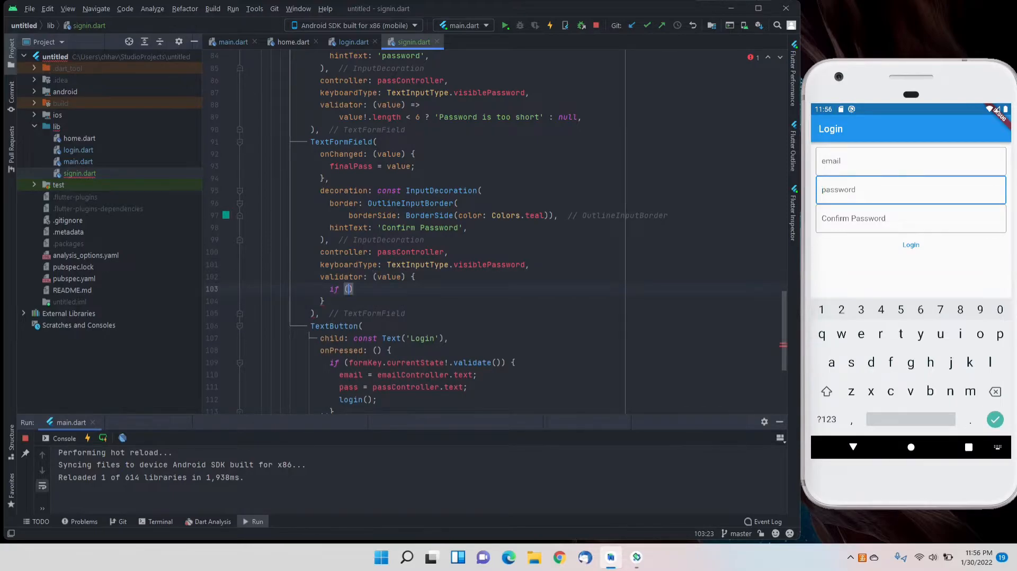
{"action": "type", "text": "value"}
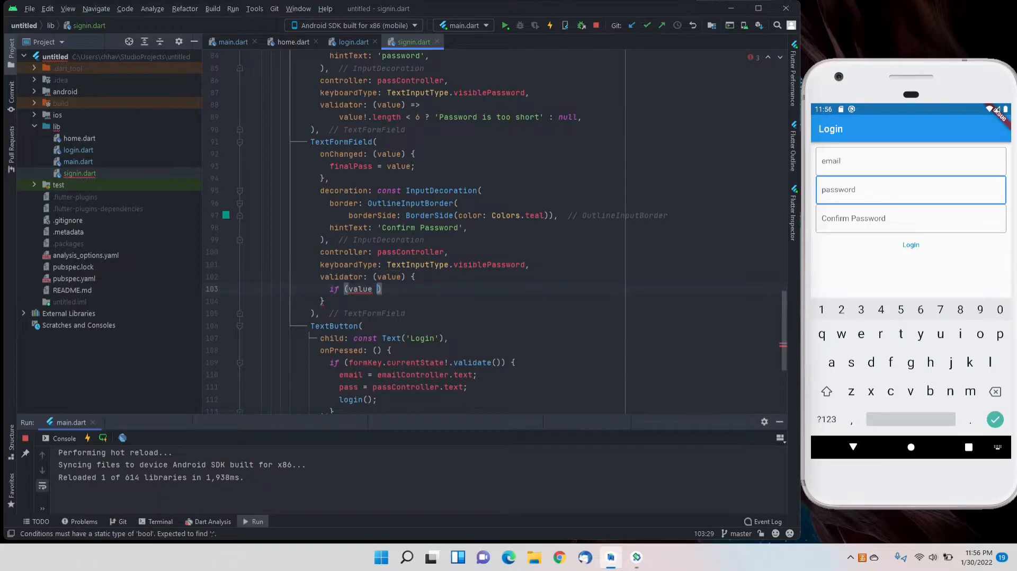
{"action": "type", "text": "<"}
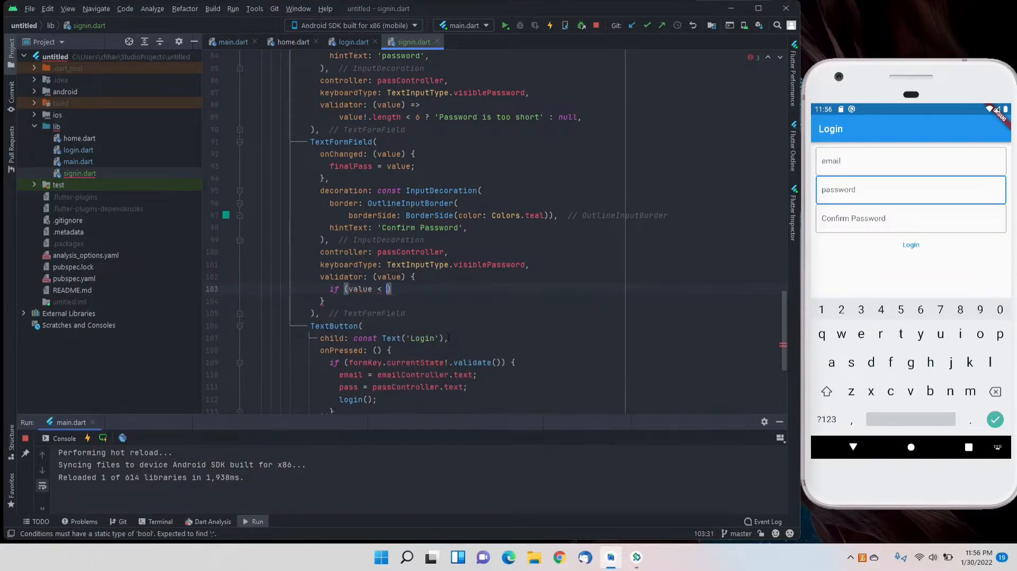
{"action": "type", "text": "6) {"}
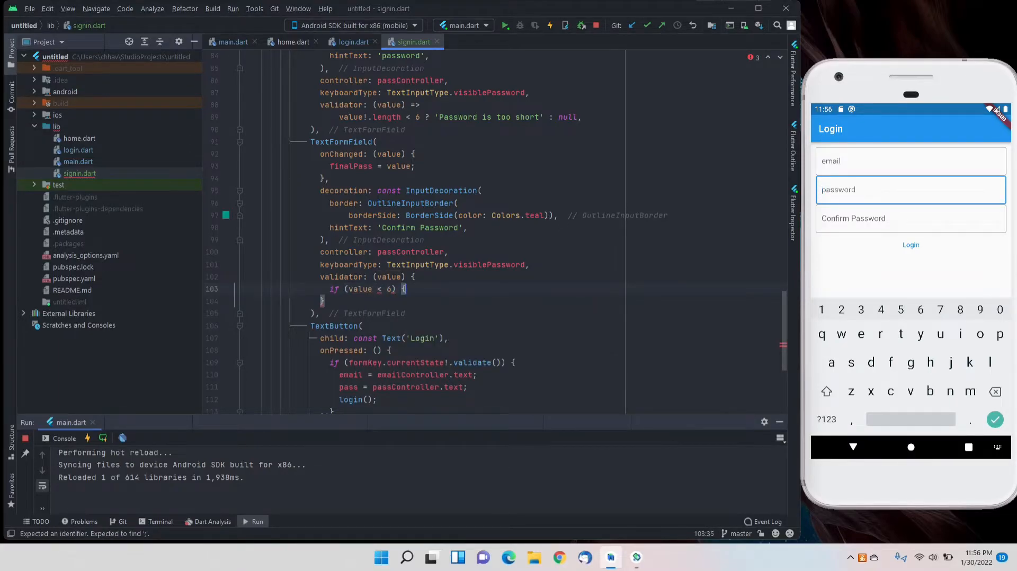
{"action": "type", "text": "e"}
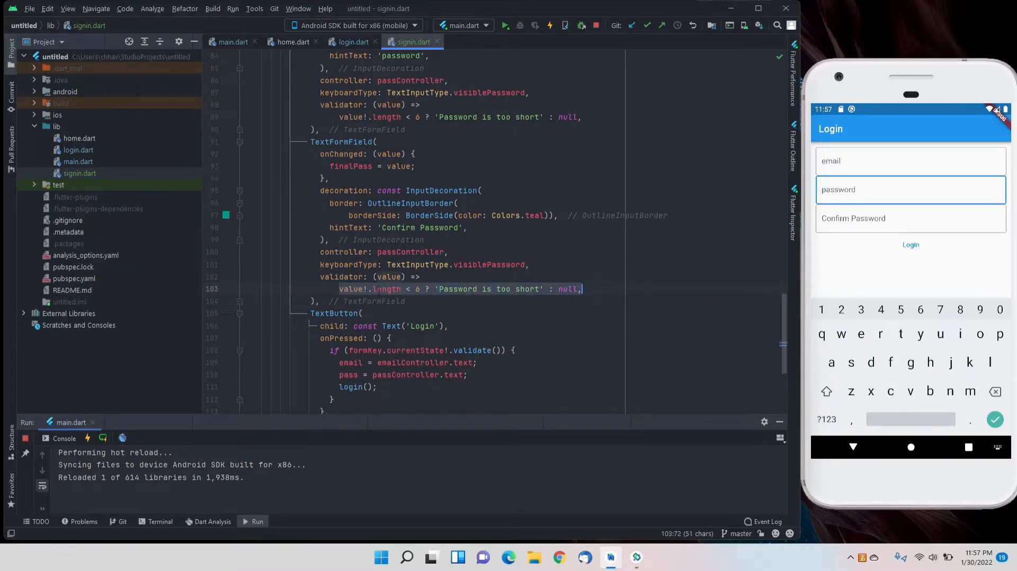
{"action": "key", "text": "Delete"}
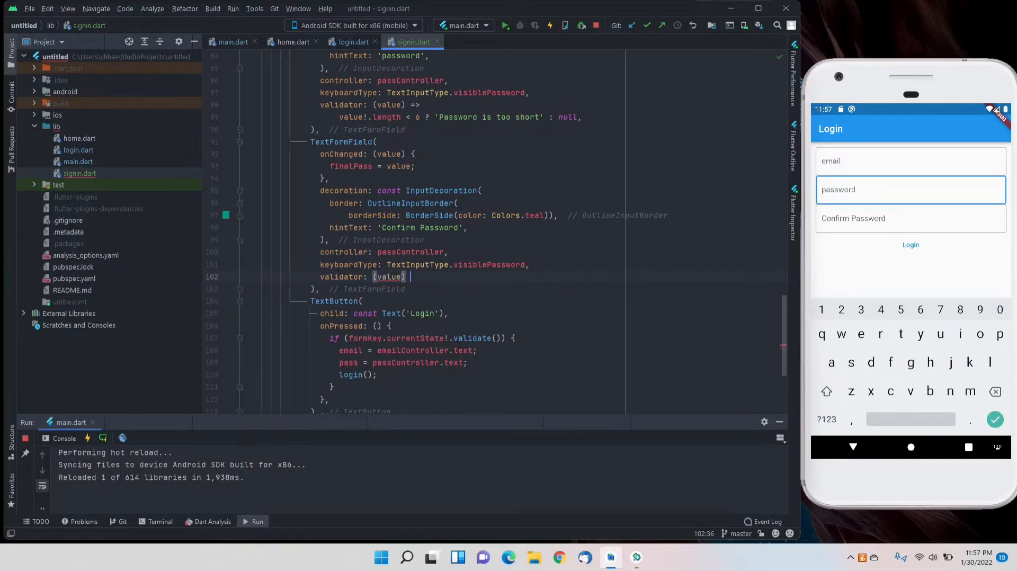
- Complete the length check so it returns 'Length is short' under six characters
{"action": "type", "text": "{"}
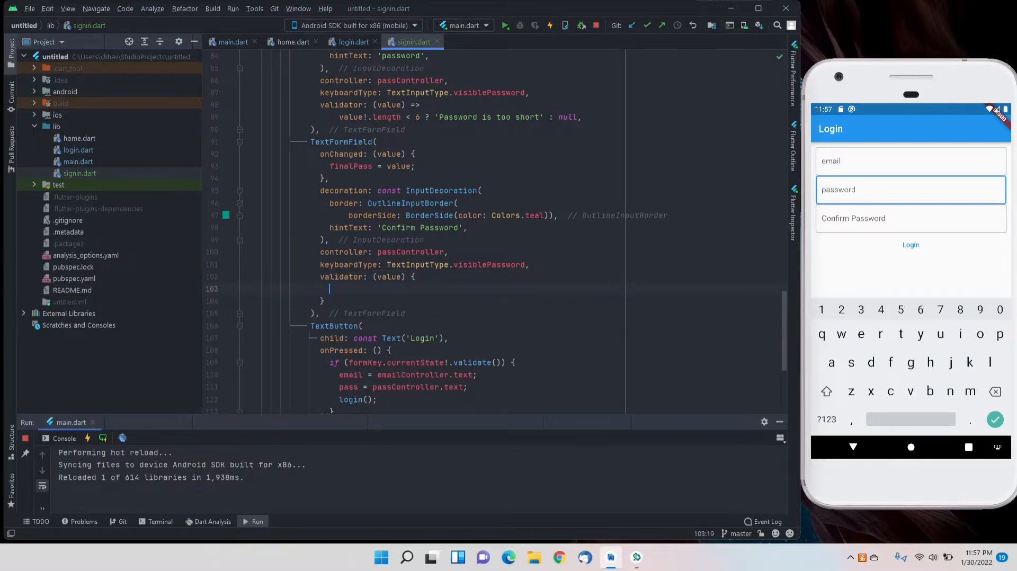
{"action": "type", "text": "if ()"}
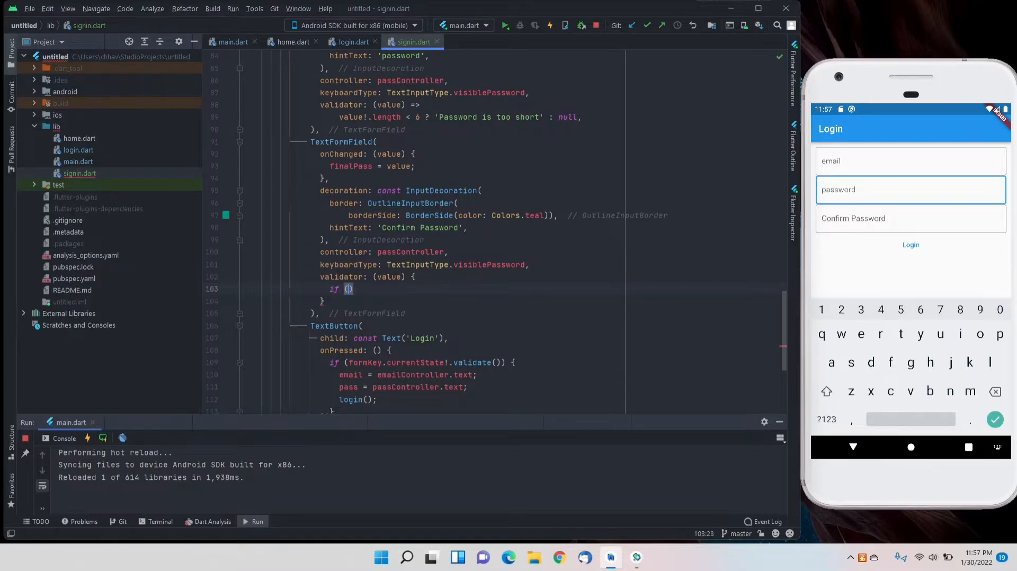
{"action": "type", "text": "value"}
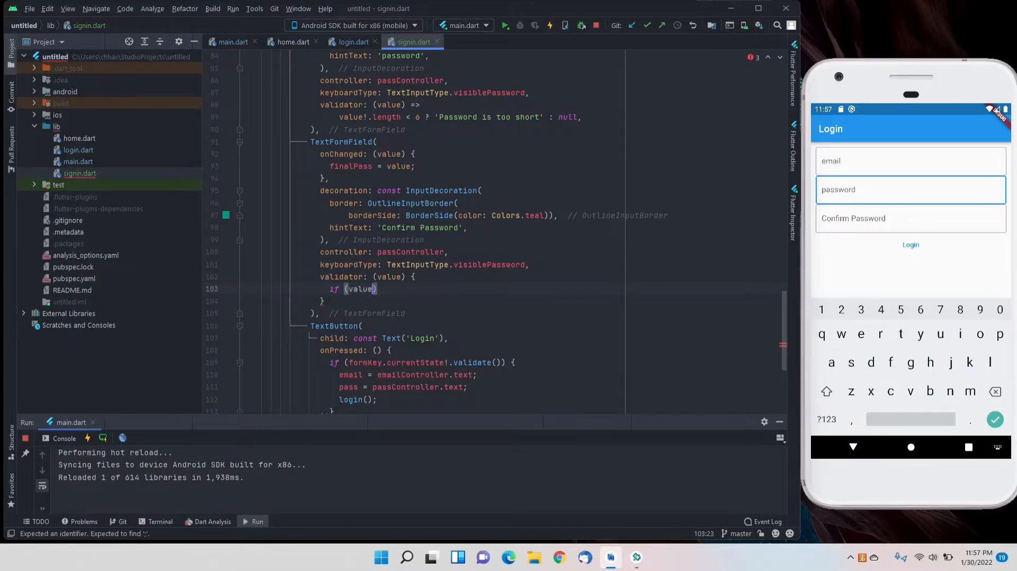
{"action": "type", "text": "."}
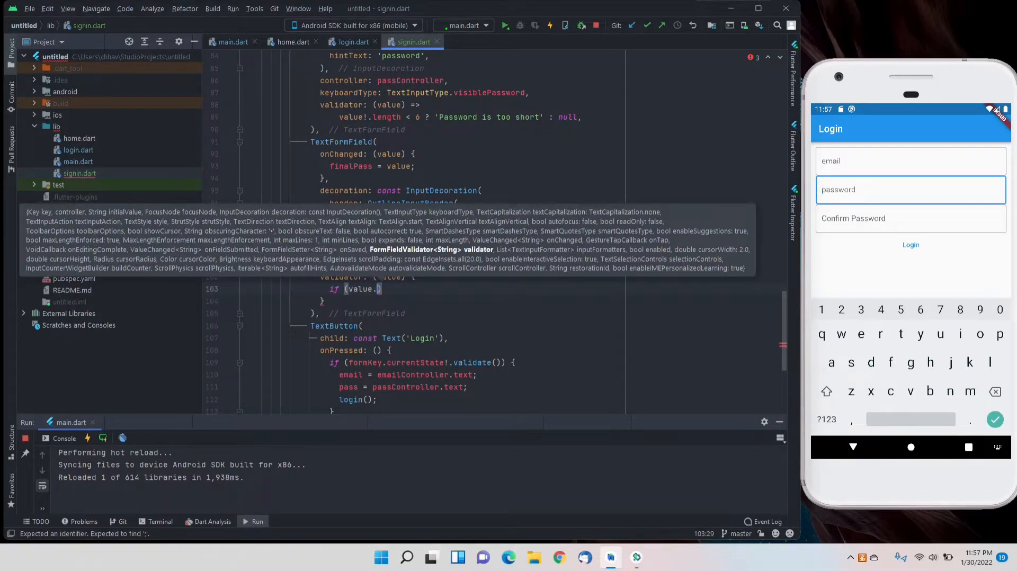
{"action": "type", "text": "length < 6"}
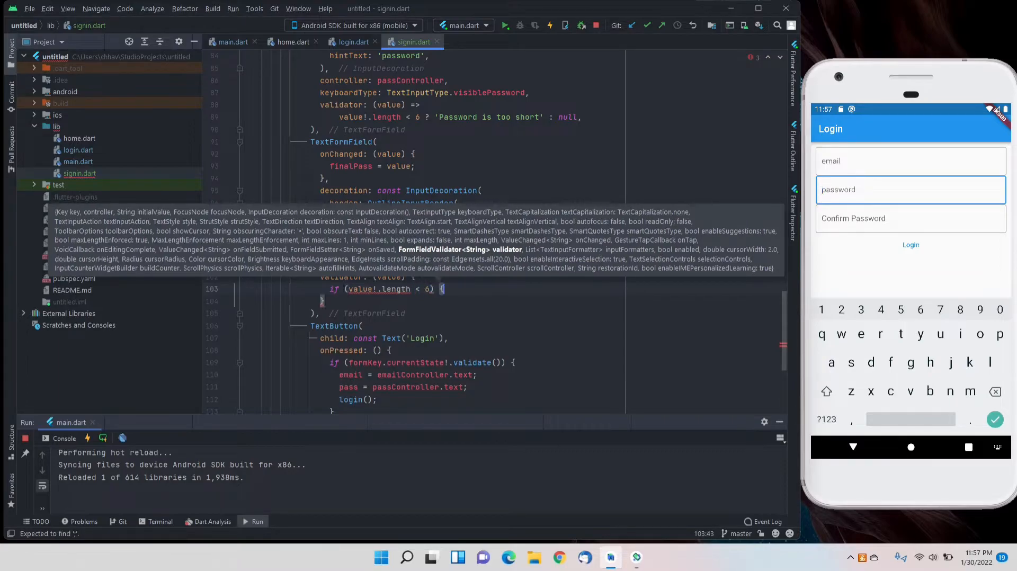
{"action": "type", "text": "retu"}
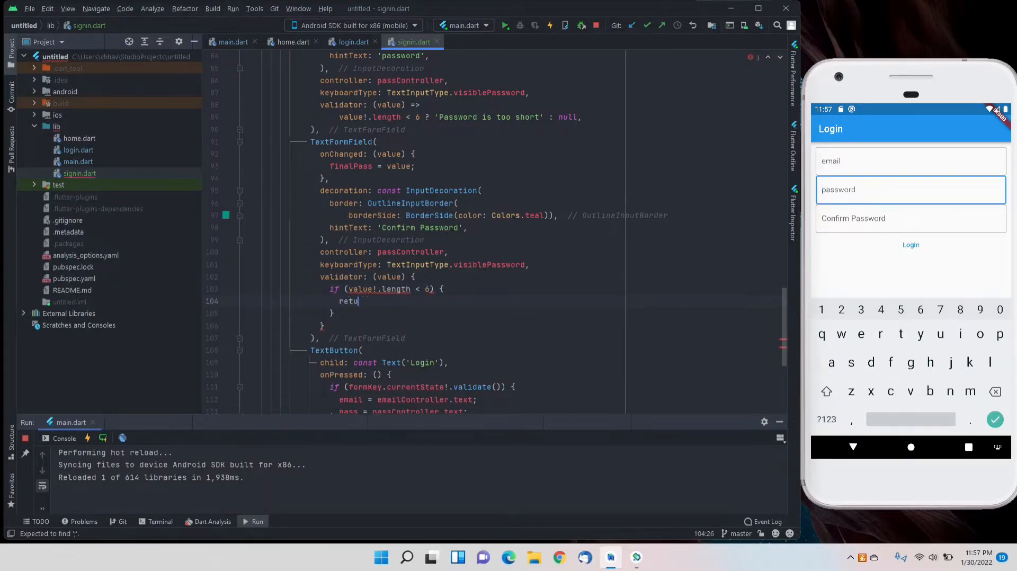
{"action": "type", "text": "rn"}
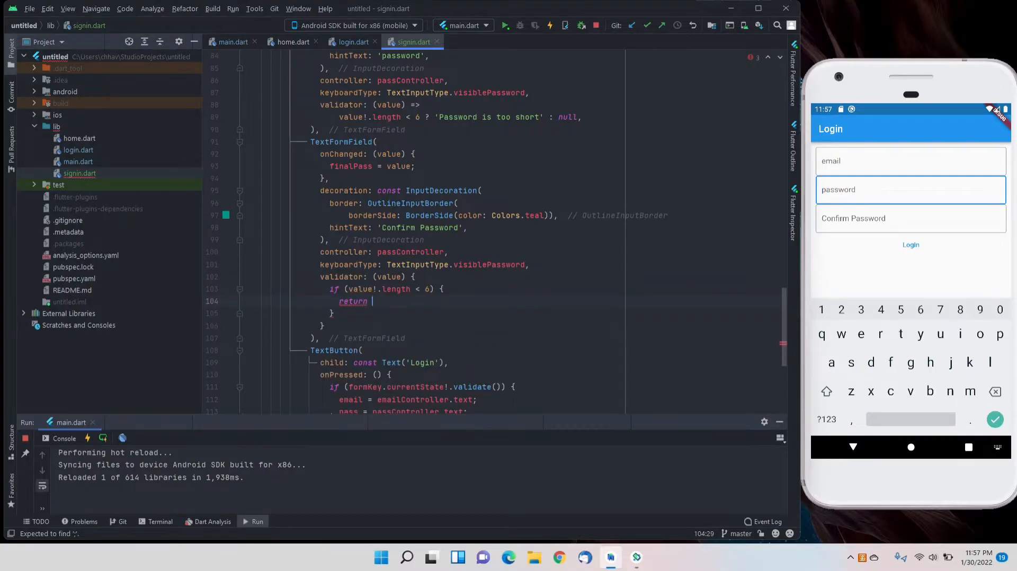
{"action": "type", "text": "'"}
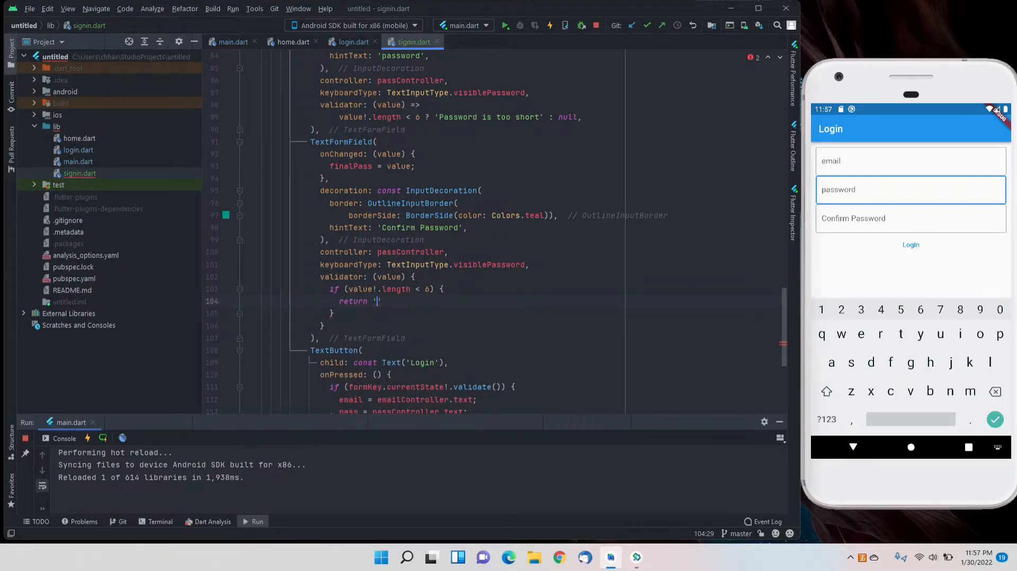
{"action": "type", "text": "Length i"}
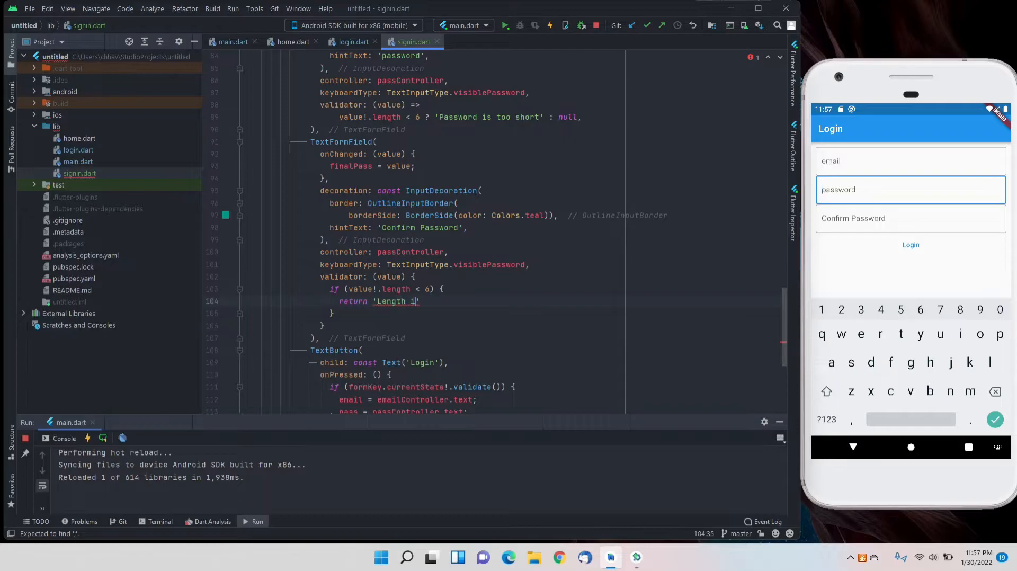
{"action": "type", "text": "s short"}
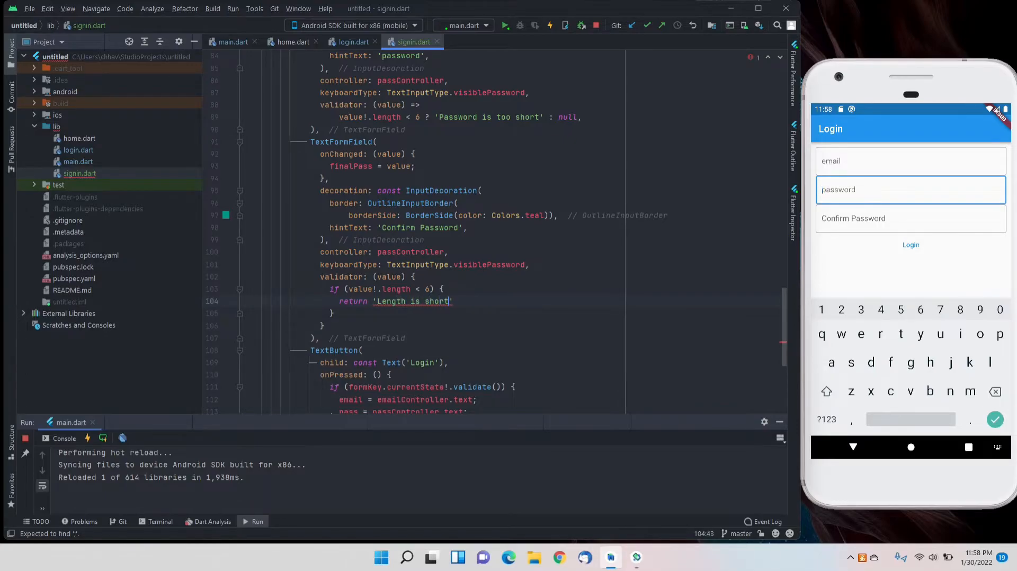
{"action": "type", "text": ";"}
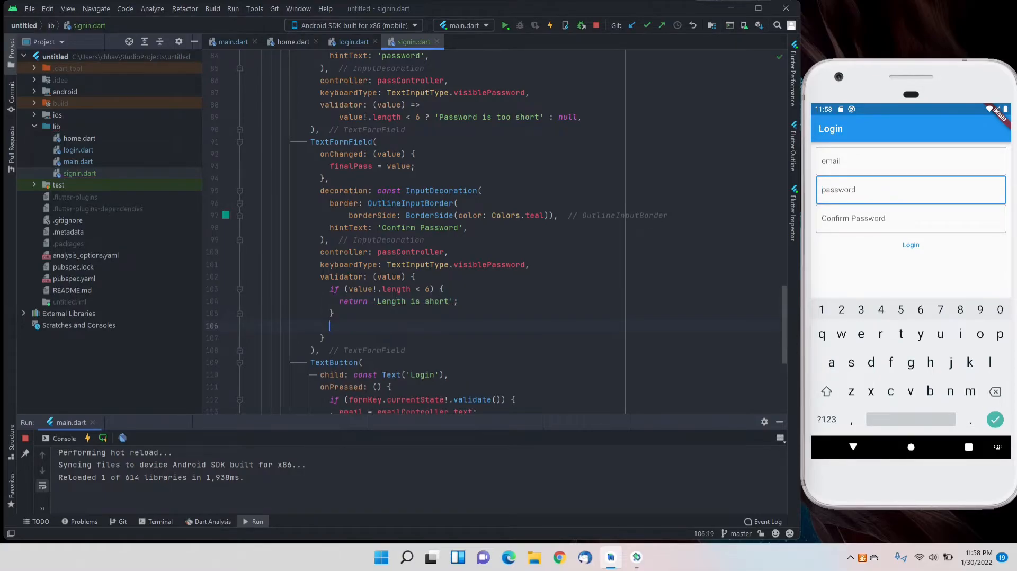
- Add if (pass != finalPass) { return 'Passwords do not match'; } to the validator
{"action": "type", "text": "if"}
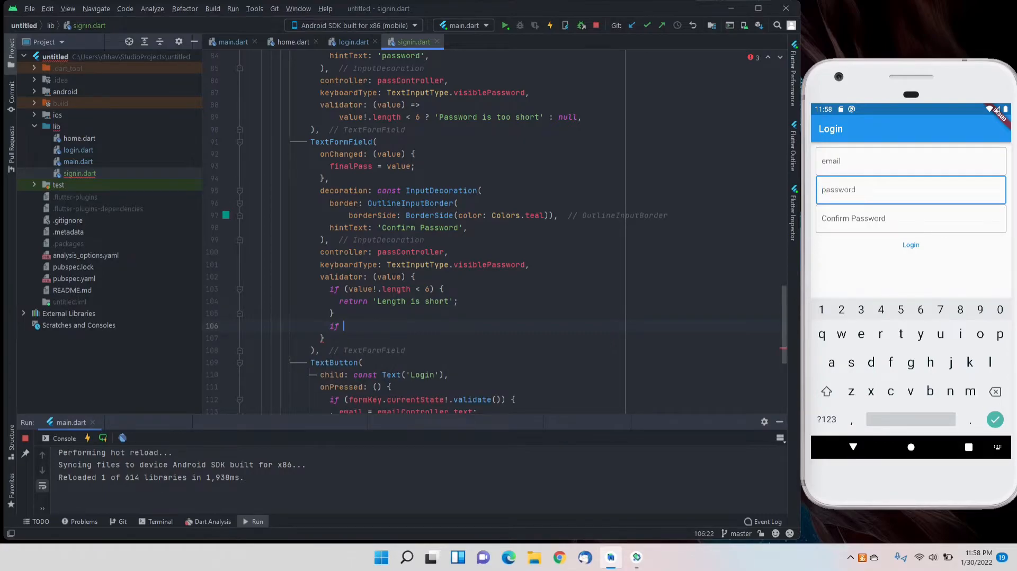
{"action": "type", "text": "()"}
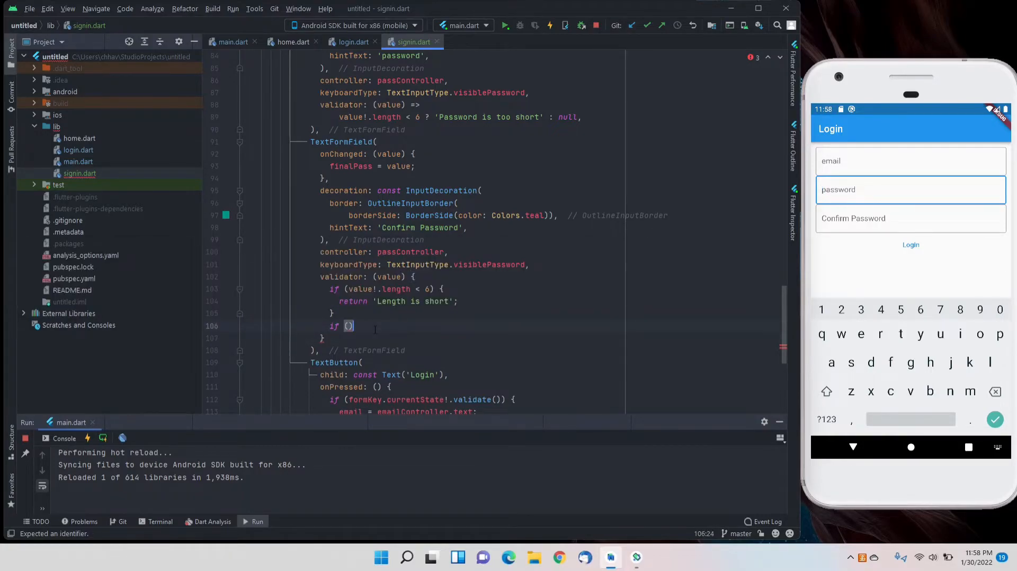
{"action": "type", "text": "pass"}
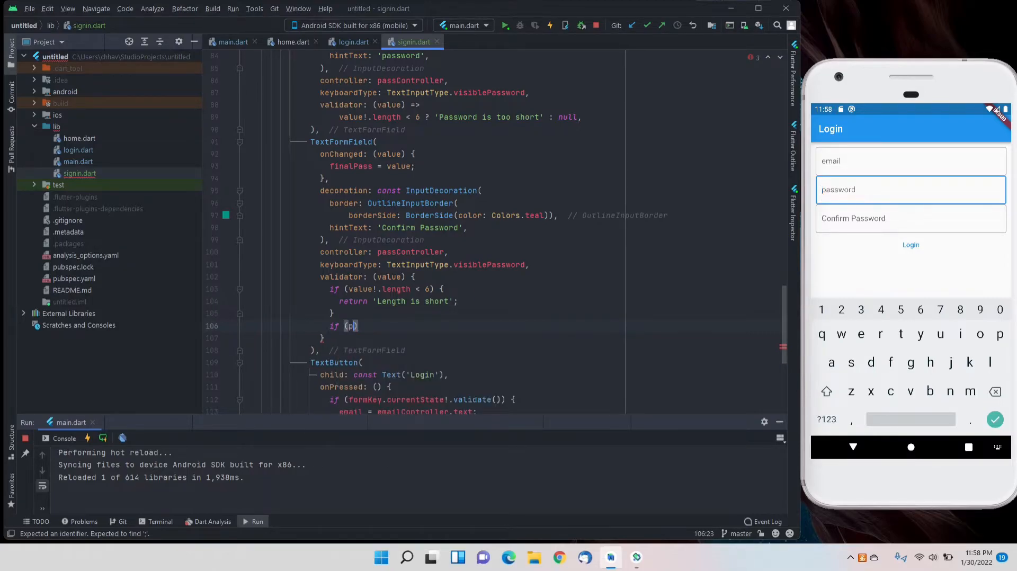
{"action": "type", "text": "ass !="}
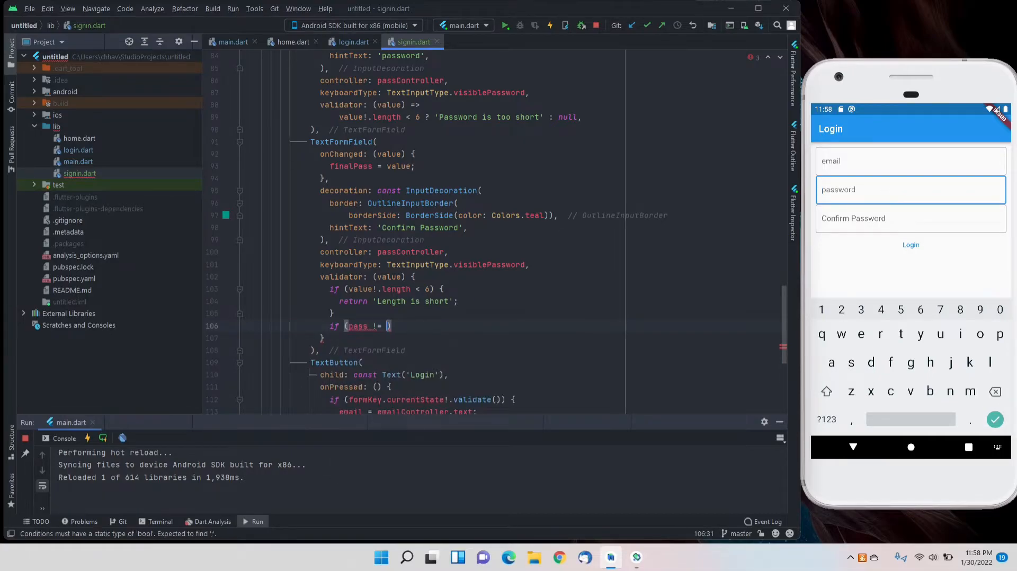
{"action": "type", "text": "fian"}
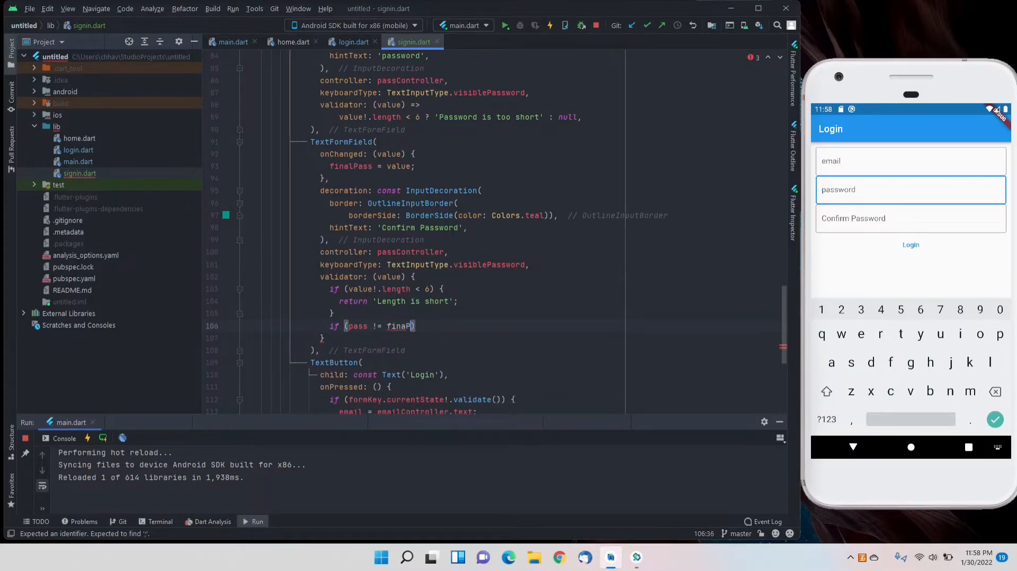
{"action": "type", "text": "finalPass"}
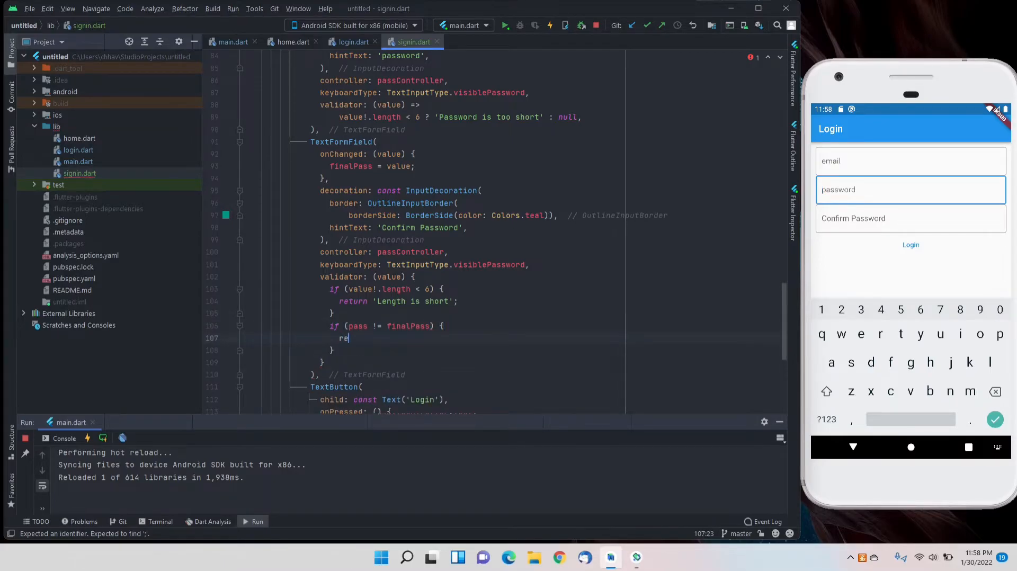
{"action": "type", "text": "turn"}
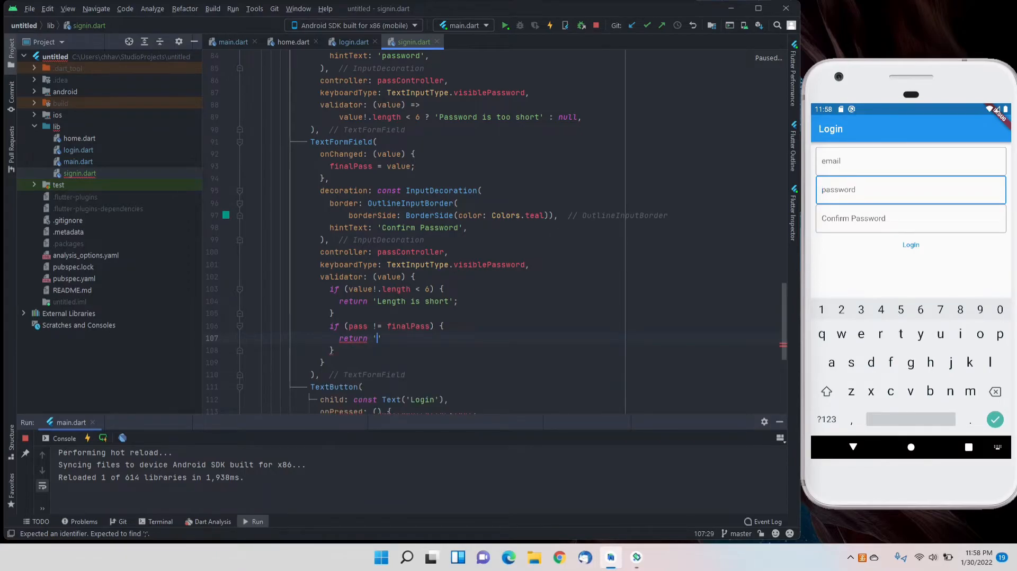
{"action": "type", "text": "Passwords do not ma"}
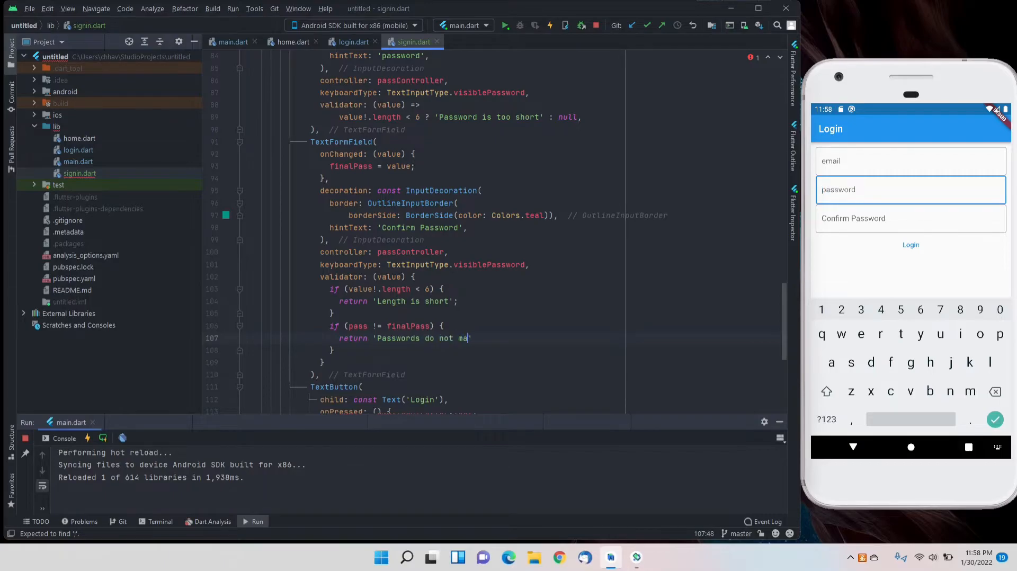
{"action": "type", "text": "tch';"}
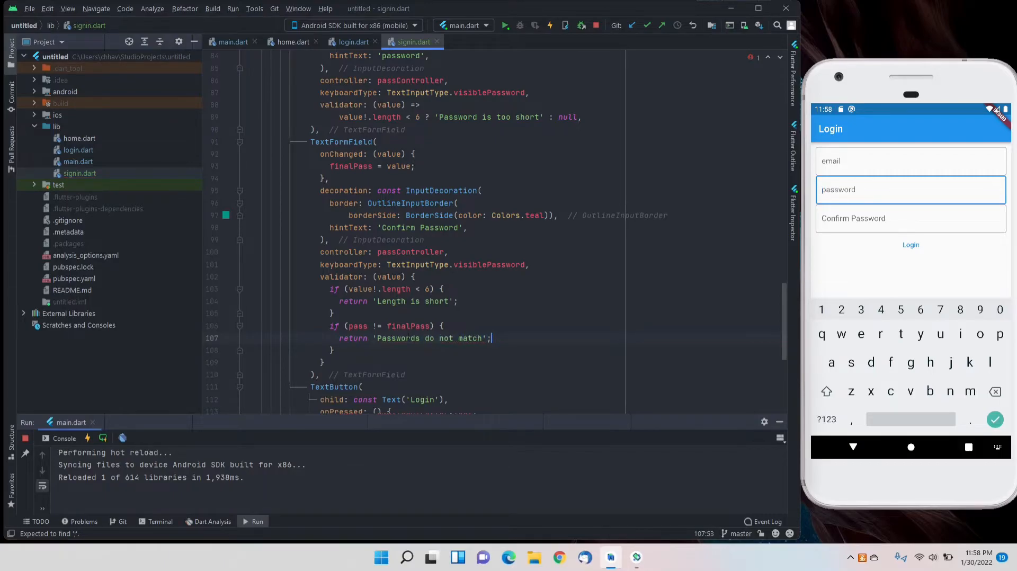
{"action": "scroll", "scroll_direction": "down", "scroll_amount": 3}
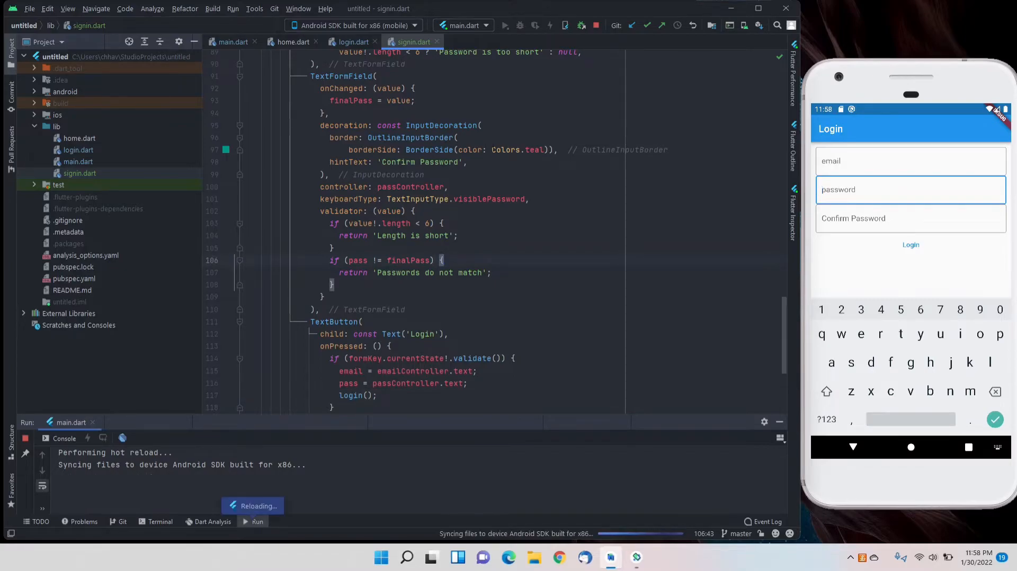
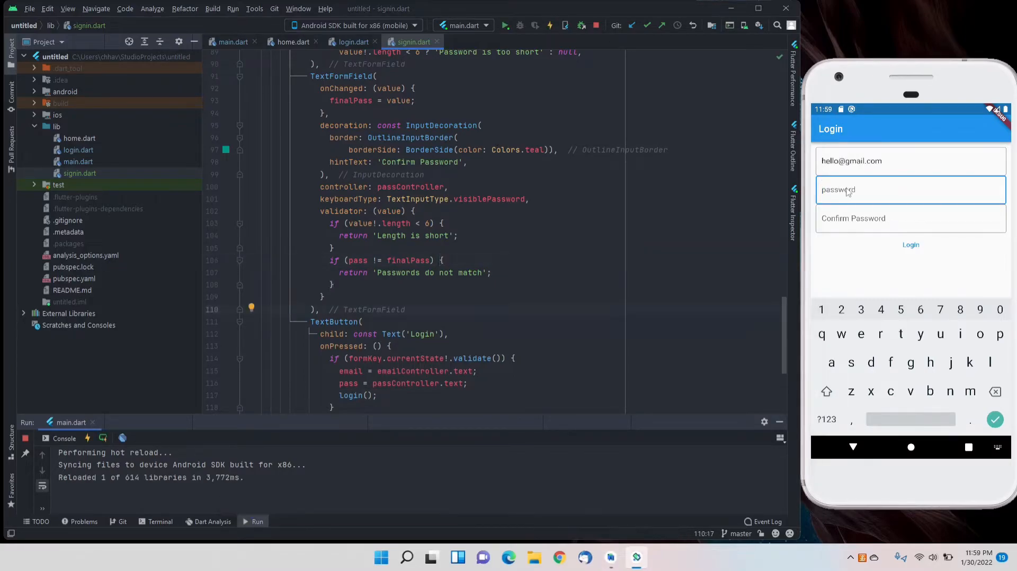
{"action": "type", "text": "1234567"}
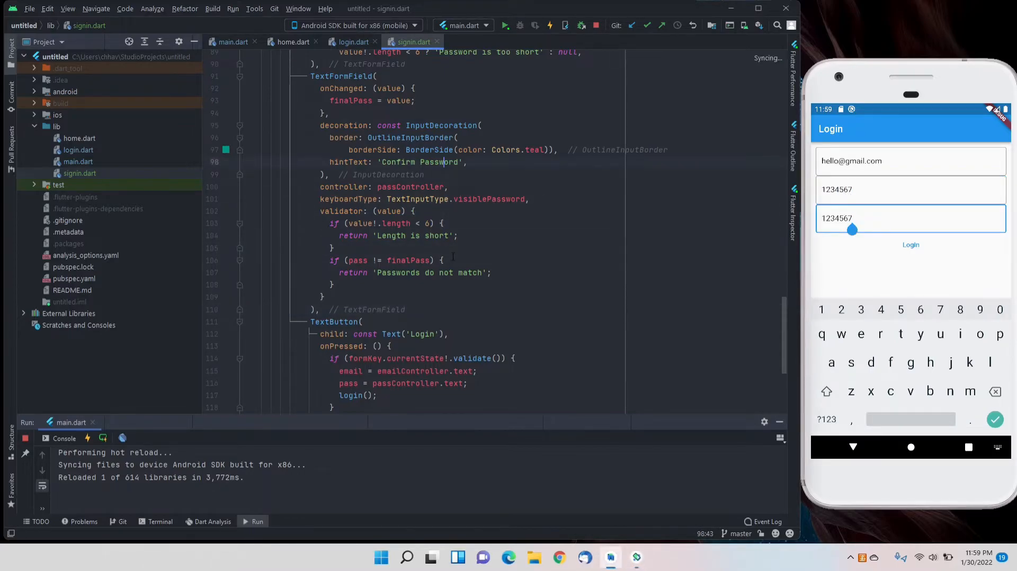
{"action": "scroll", "scroll_direction": "down", "scroll_amount": 3}
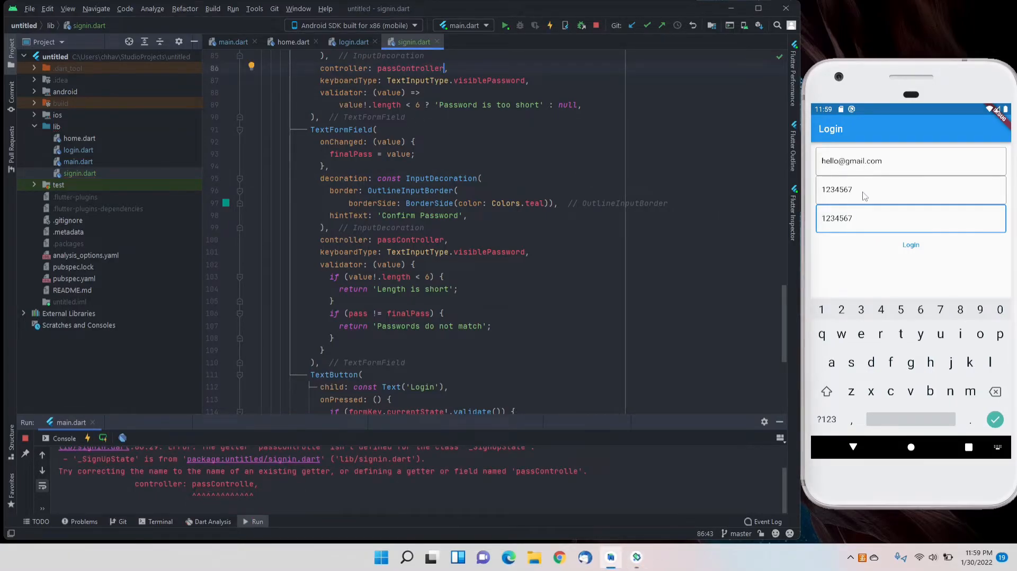
{"action": "left_click", "coordinate": [550, 25]}
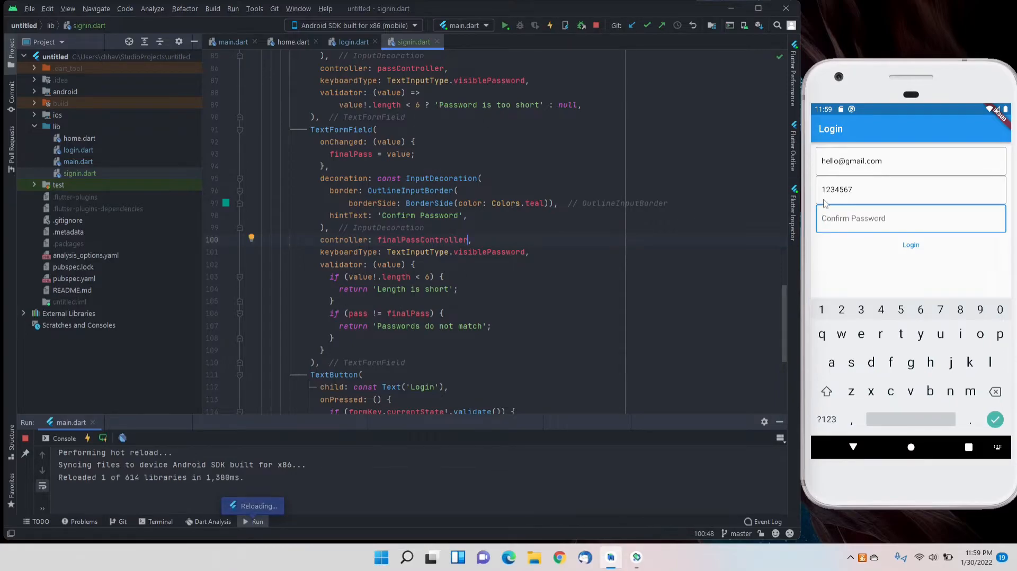
- Submit mismatched and matching passwords to verify 'Passwords do not match' appears only on mismatch
{"action": "type", "text": "12345678"}
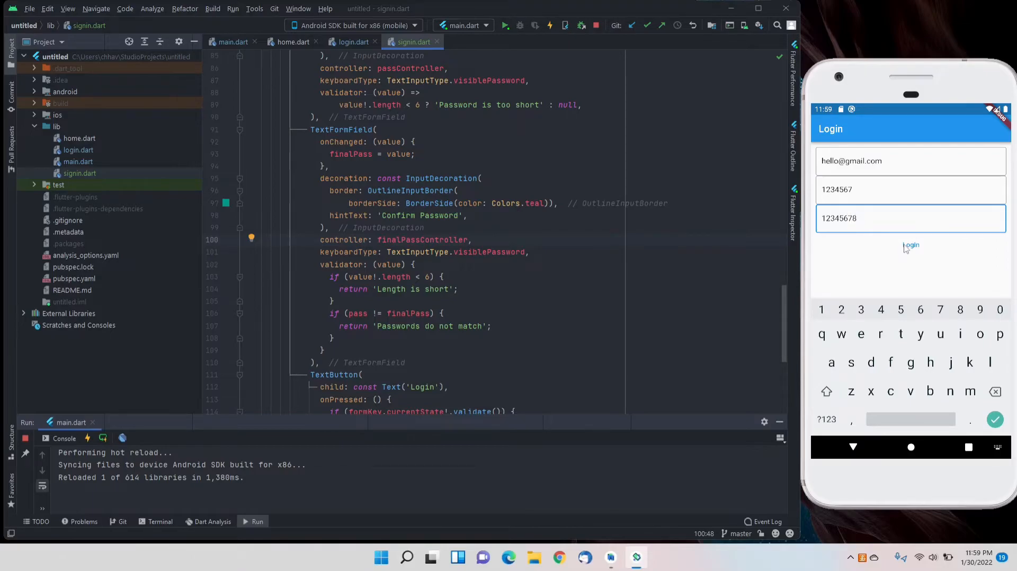
{"action": "left_click", "coordinate": [911, 246]}
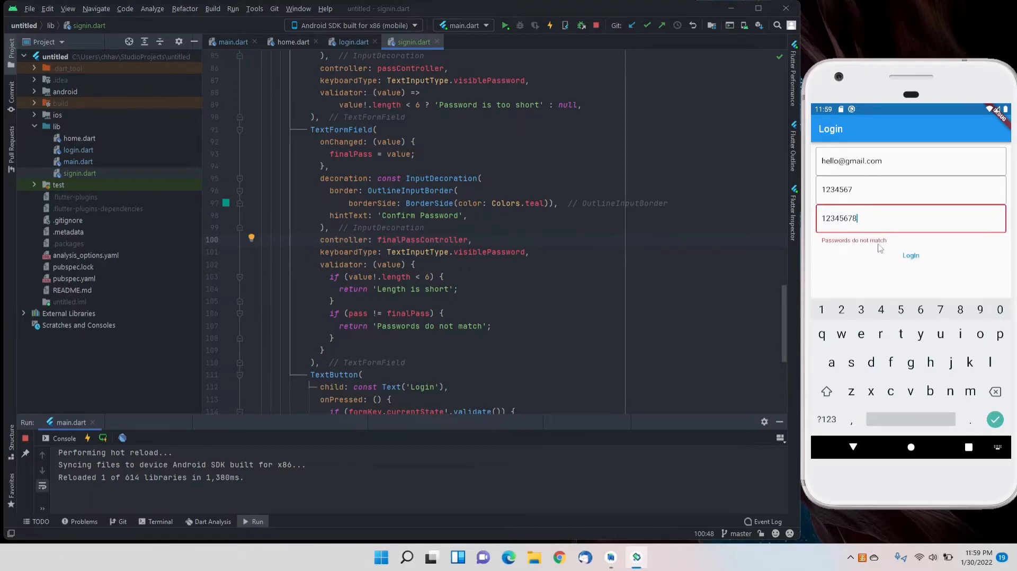
{"action": "key", "text": "Backspace"}
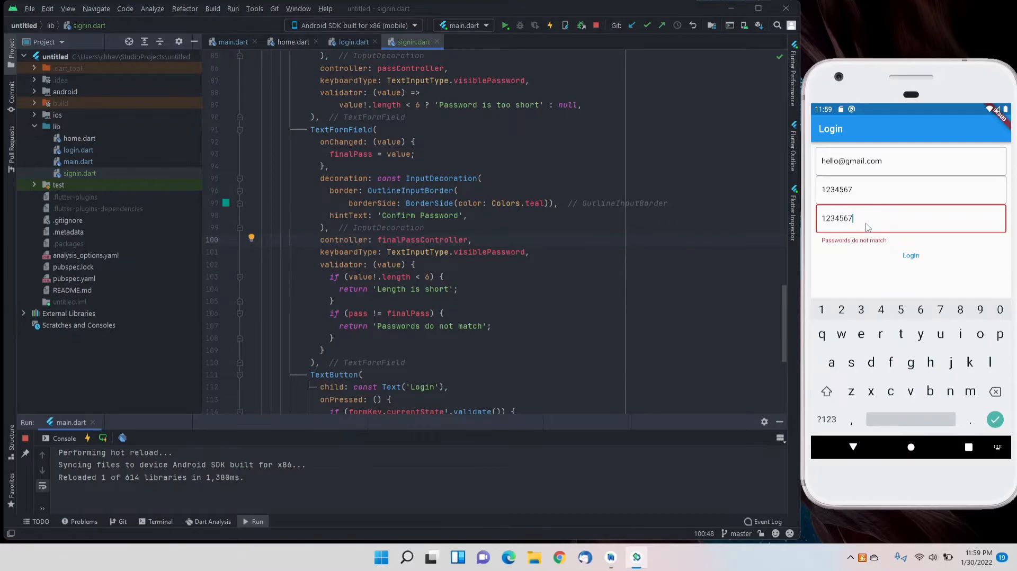
{"action": "mouse_move", "coordinate": [898, 257]}
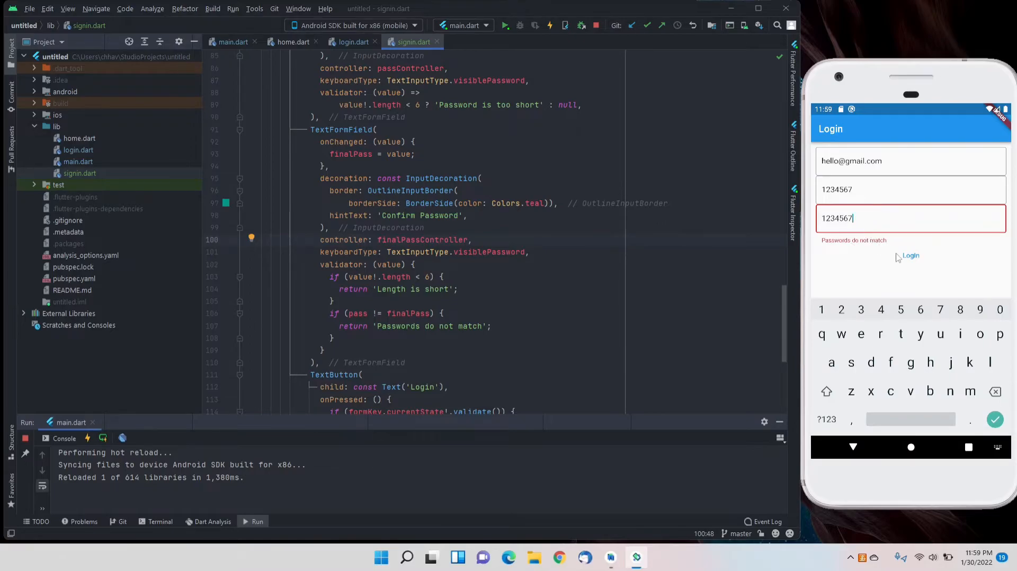
{"action": "left_click", "coordinate": [911, 255]}
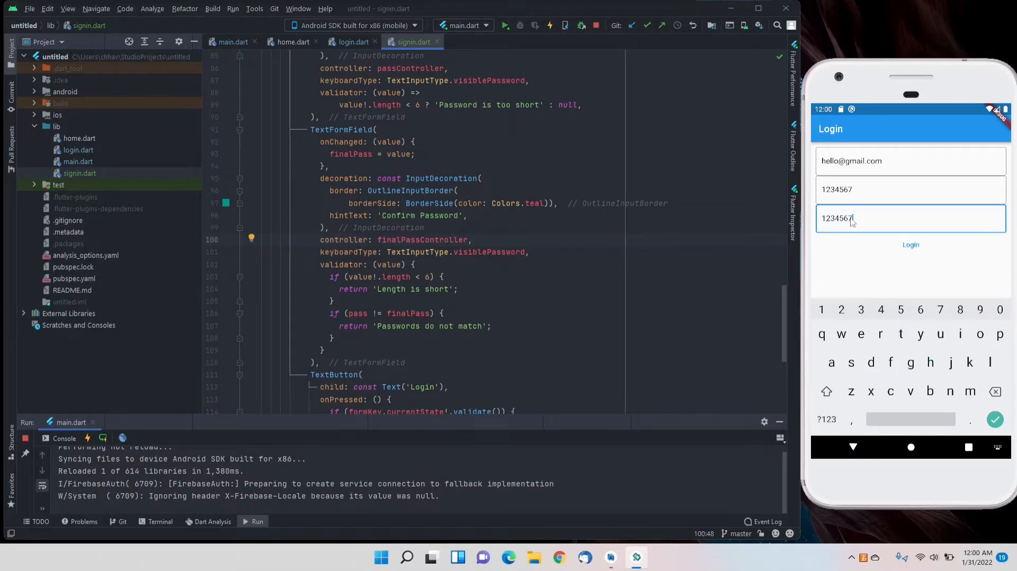
{"action": "left_click", "coordinate": [910, 188]}
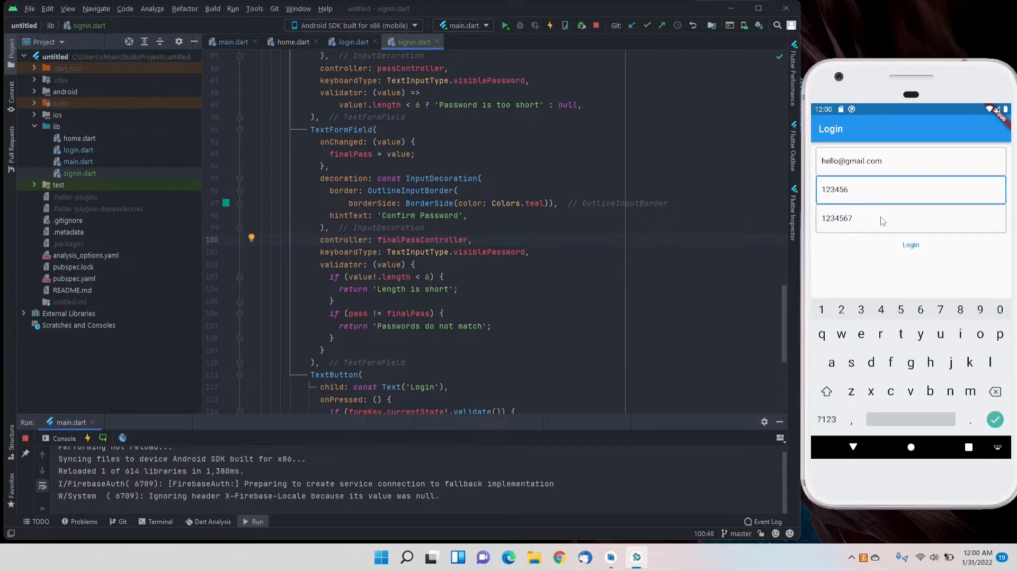
{"action": "left_click", "coordinate": [910, 244]}
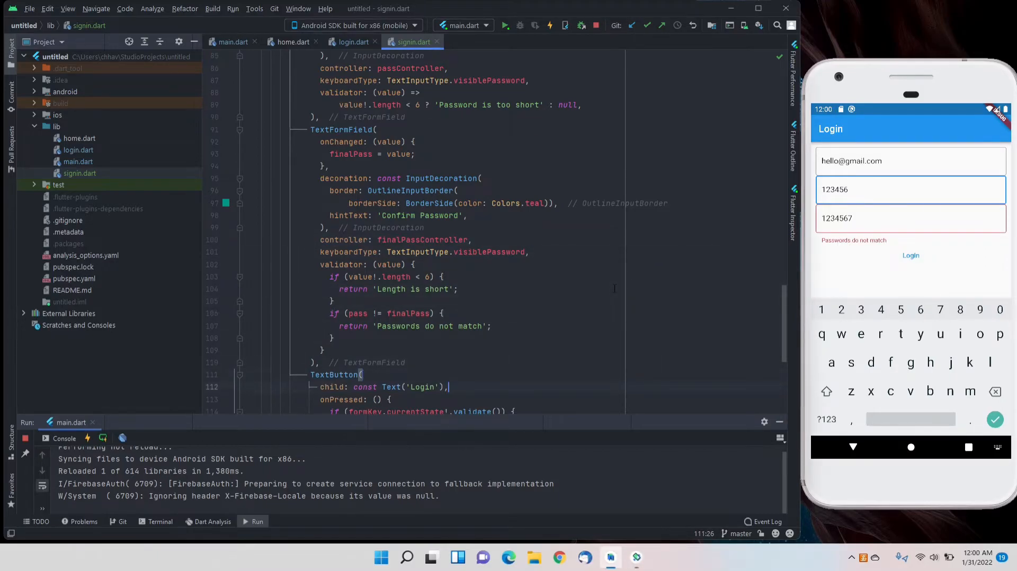
- Replace signInWithEmailAndPassword with createUserWithEmailAndPassword inside SignUp's try block in signin.dart
{"action": "scroll", "scroll_direction": "down", "scroll_amount": 3}
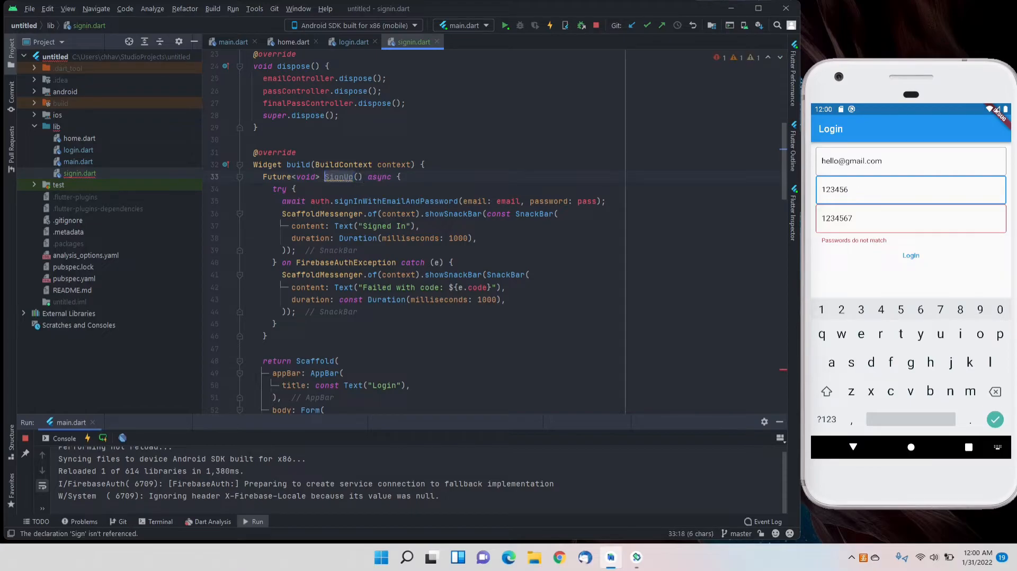
{"action": "scroll", "scroll_direction": "down", "scroll_amount": 3}
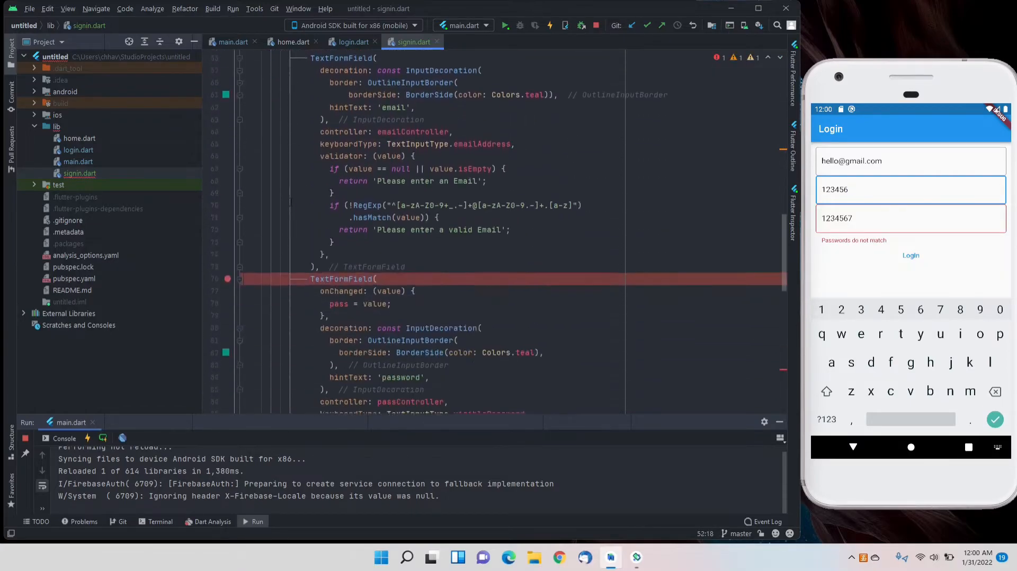
{"action": "scroll", "scroll_direction": "down", "scroll_amount": 3}
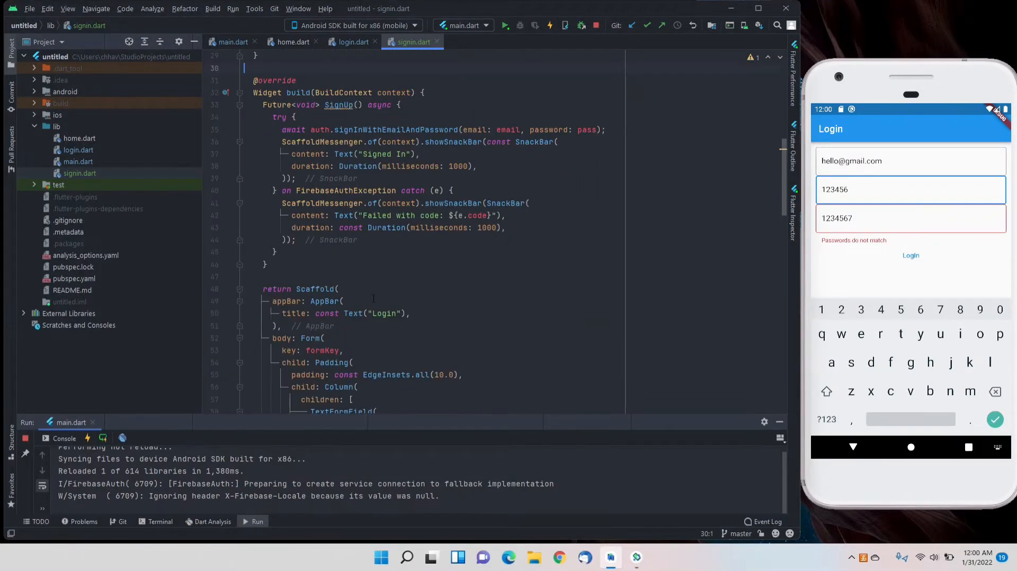
{"action": "left_click", "coordinate": [265, 263]}
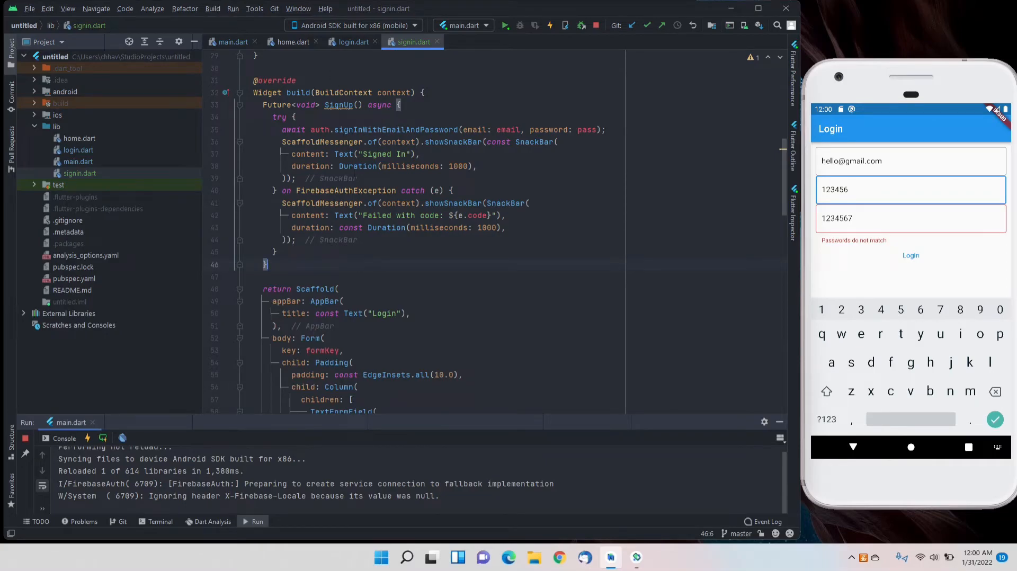
{"action": "left_click", "coordinate": [357, 189]}
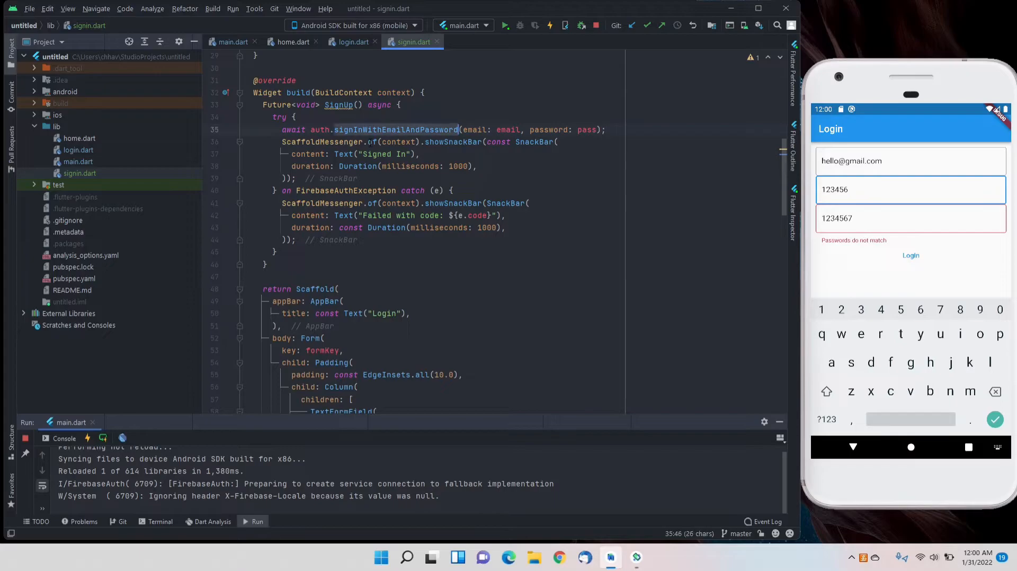
{"action": "type", "text": "createUserWithEmailAndPassword"}
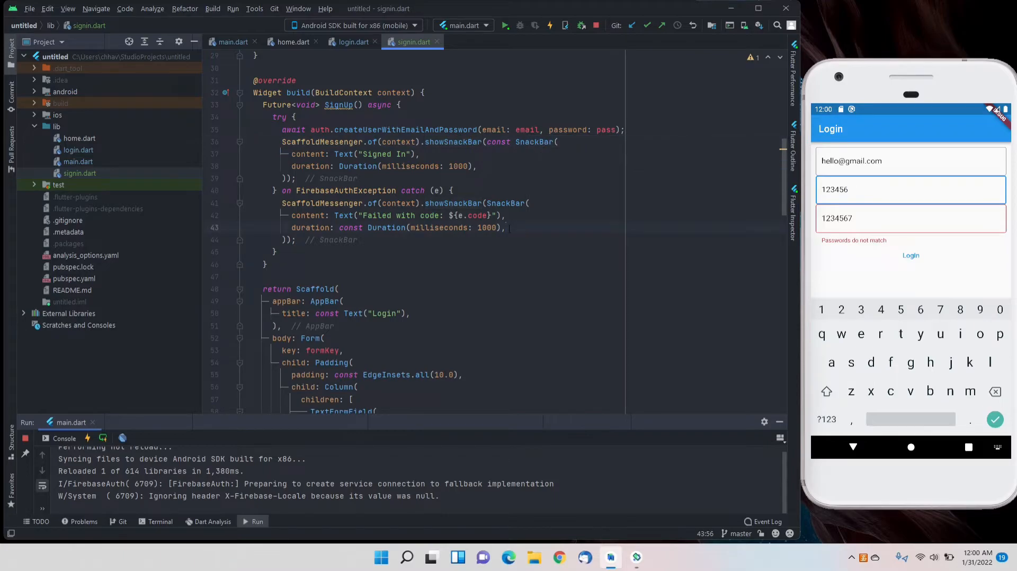
{"action": "left_click", "coordinate": [548, 25]}
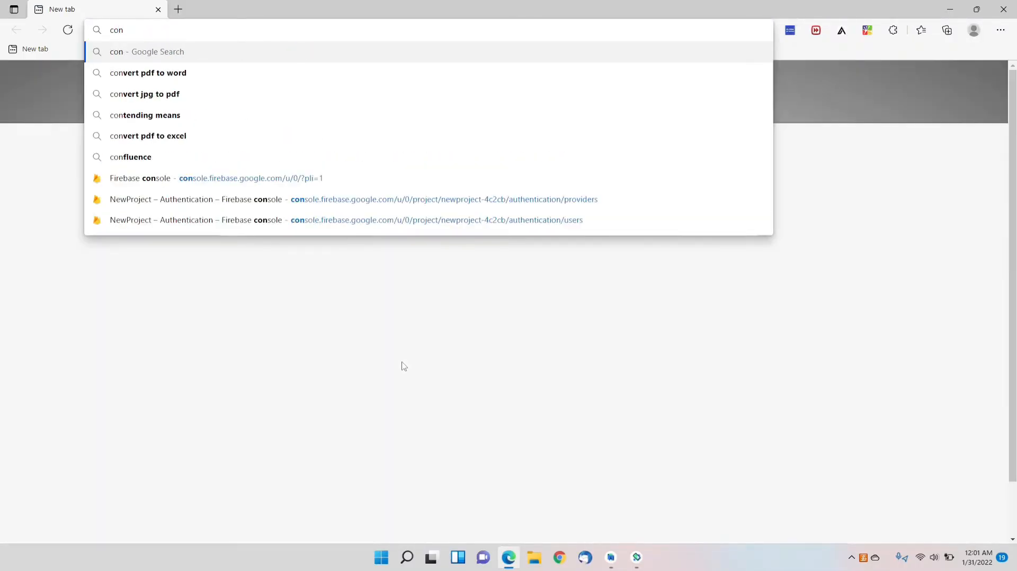
- Open the Firebase console suggestion and go to NewProject's Authentication section
{"action": "left_click", "coordinate": [250, 178]}
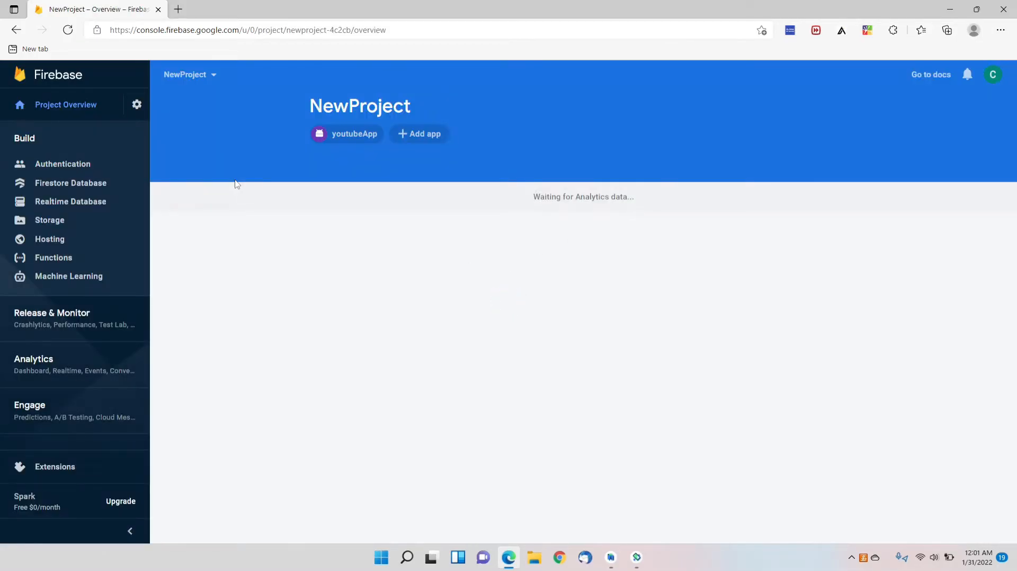
{"action": "left_click", "coordinate": [62, 163]}
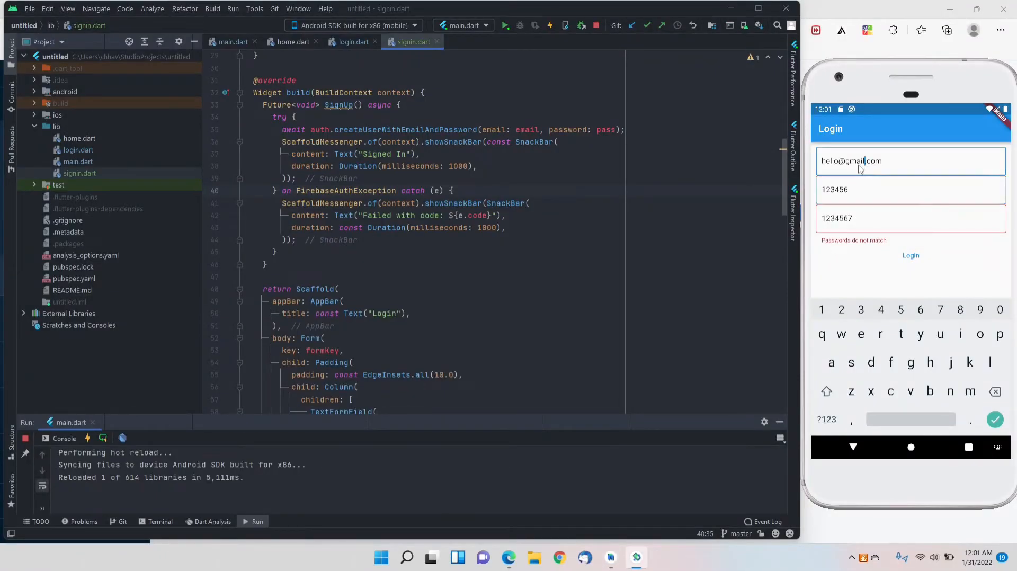
{"action": "key", "text": "alt+tab"}
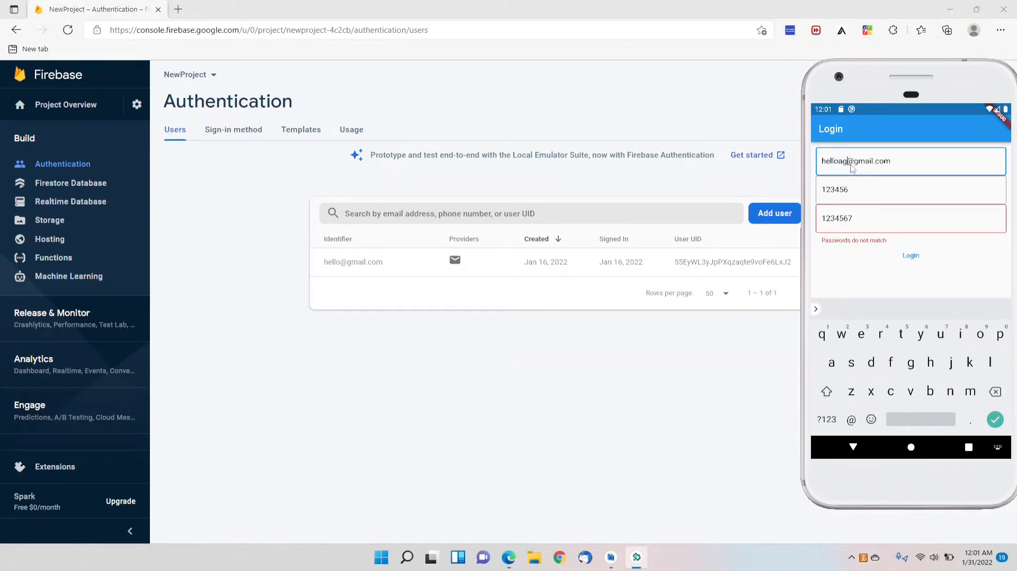
{"action": "left_click", "coordinate": [908, 190]}
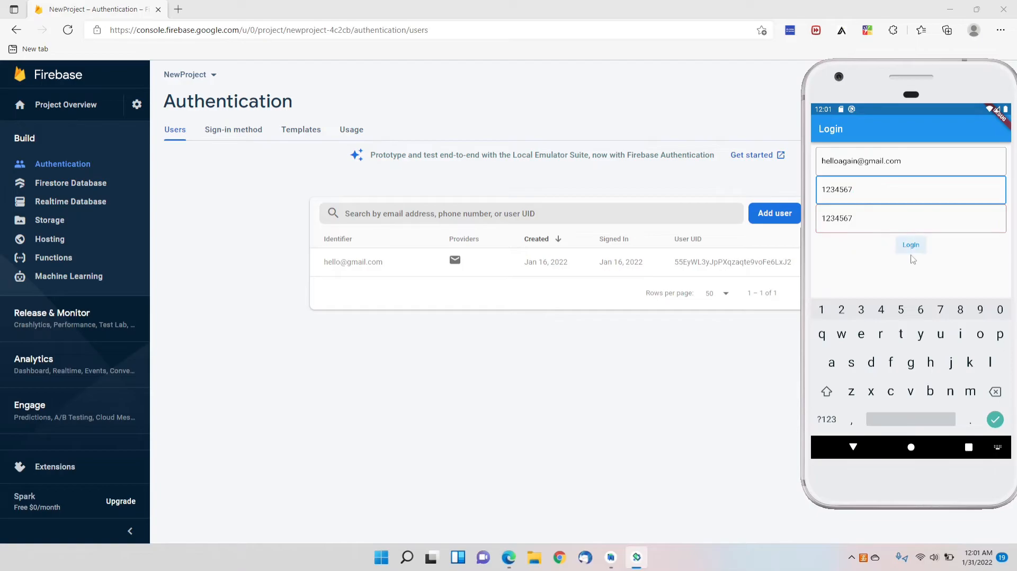
{"action": "left_click", "coordinate": [910, 244]}
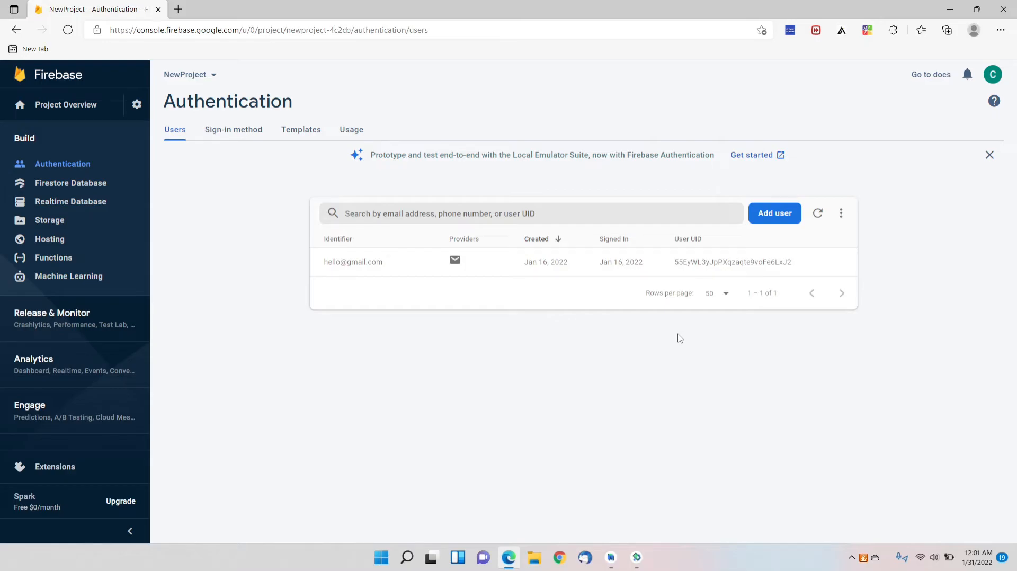
{"action": "mouse_move", "coordinate": [764, 342]}
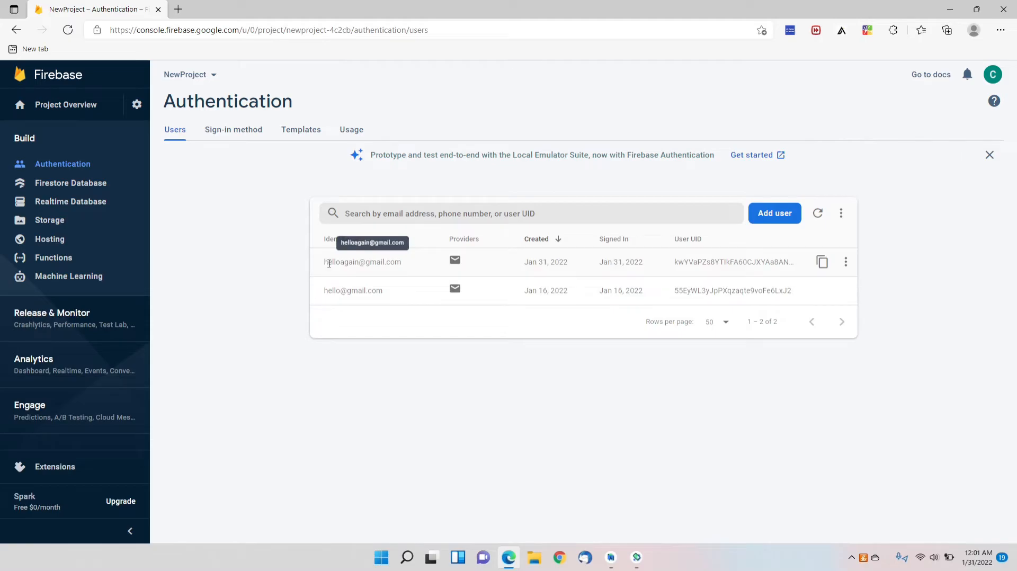
{"action": "key", "text": "alt+tab"}
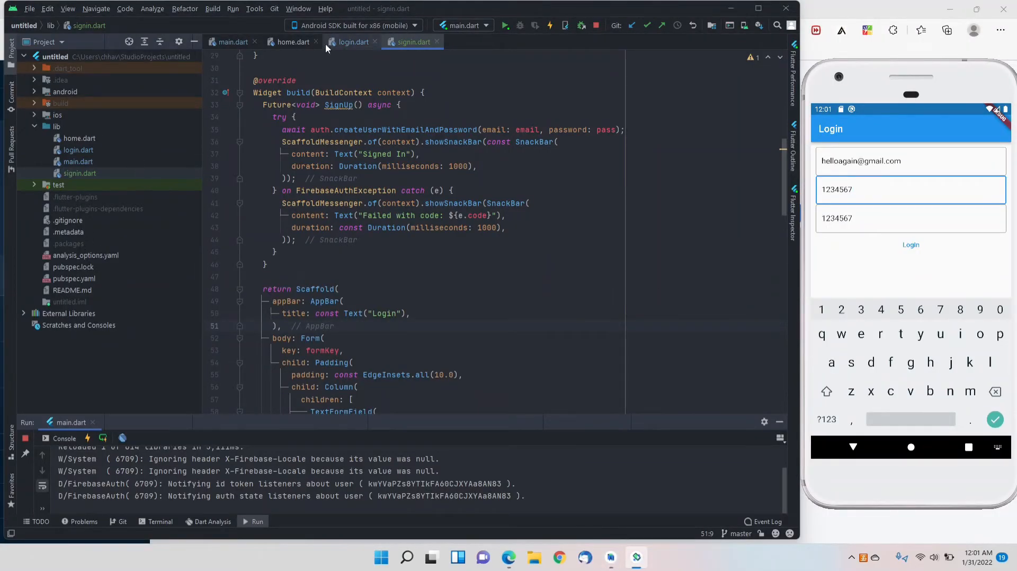
{"action": "left_click", "coordinate": [233, 41]}
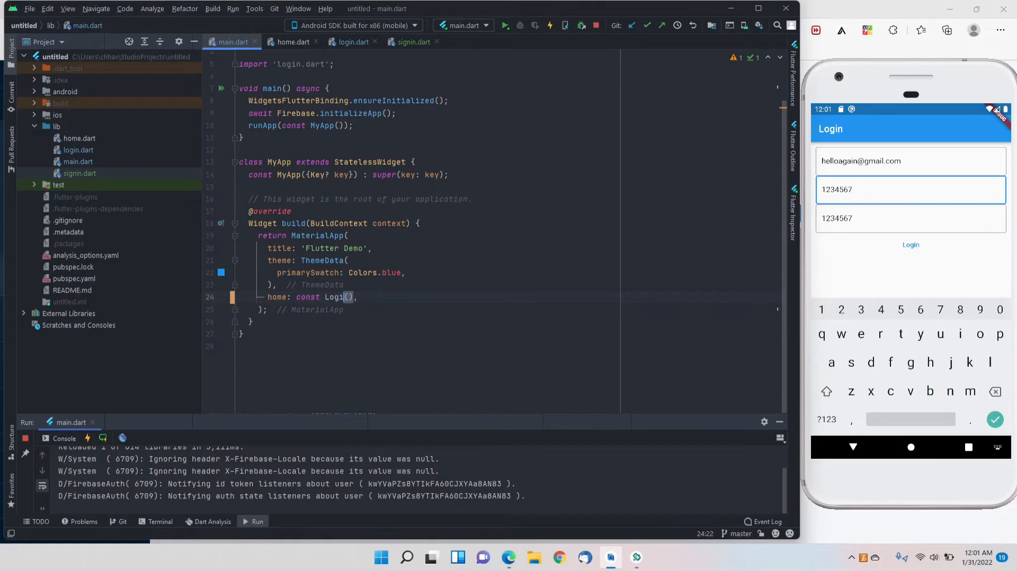
{"action": "left_click", "coordinate": [550, 24]}
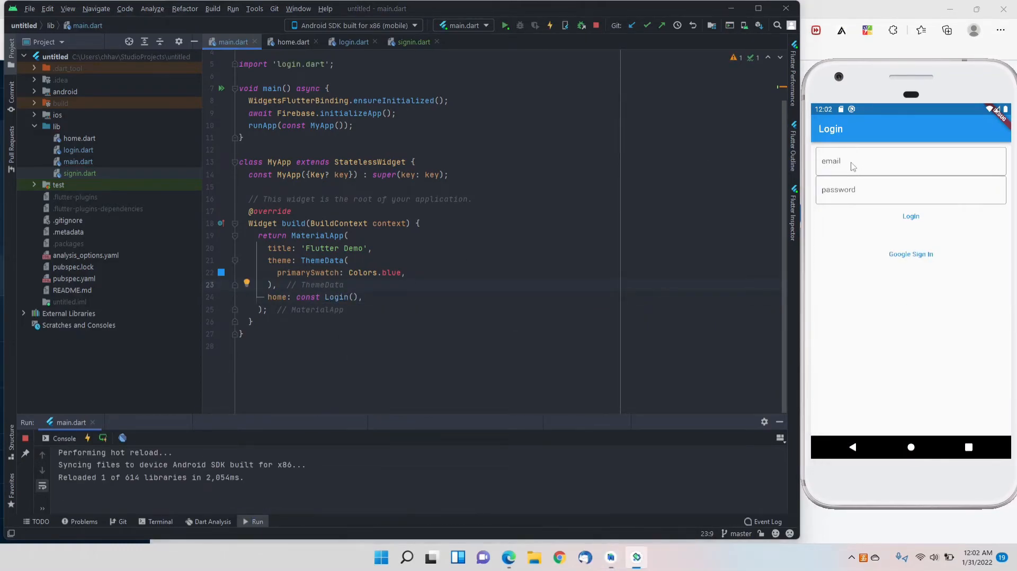
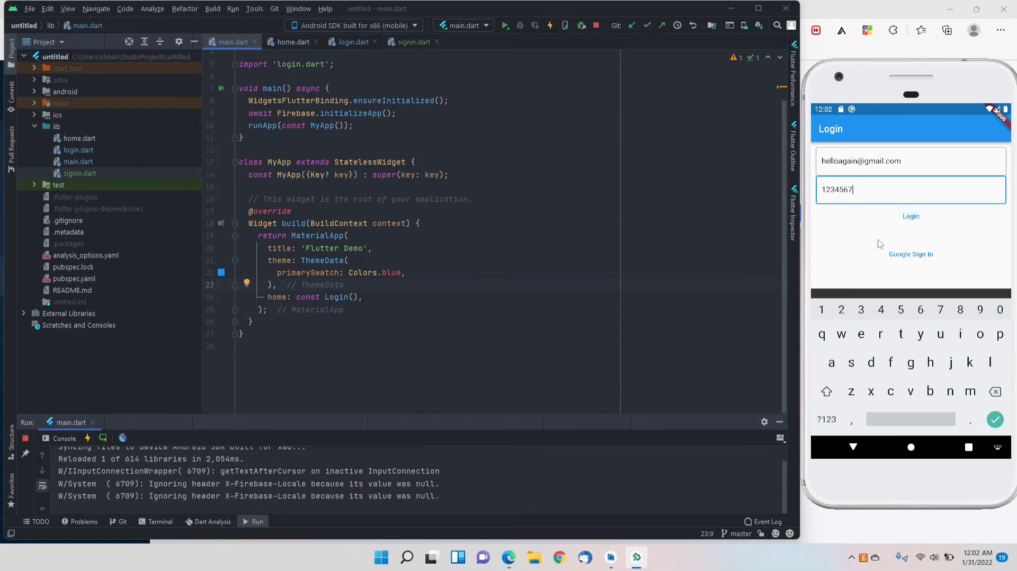
{"action": "left_click", "coordinate": [910, 216]}
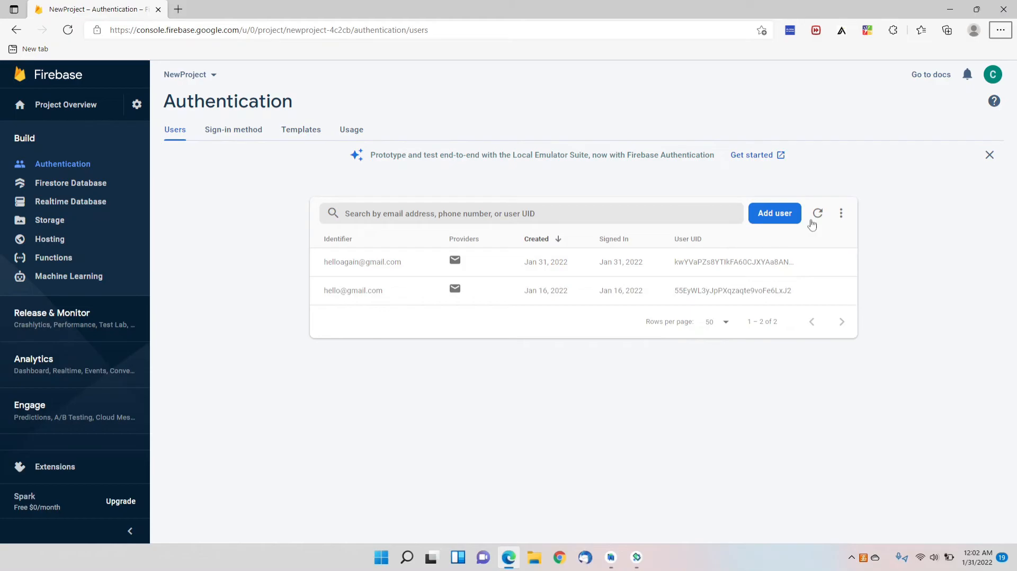
{"action": "mouse_move", "coordinate": [437, 270]}
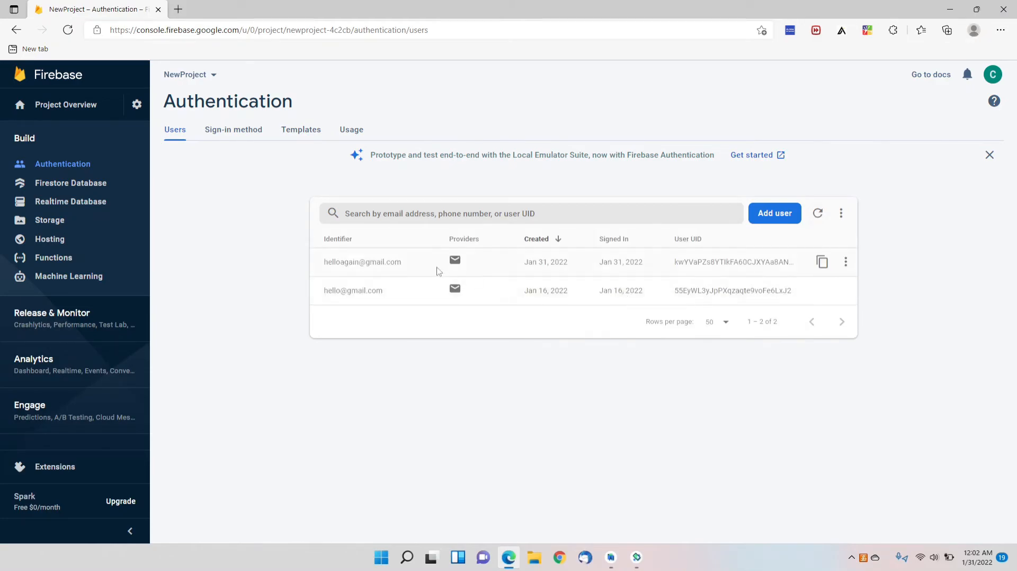
{"action": "mouse_move", "coordinate": [599, 266]}
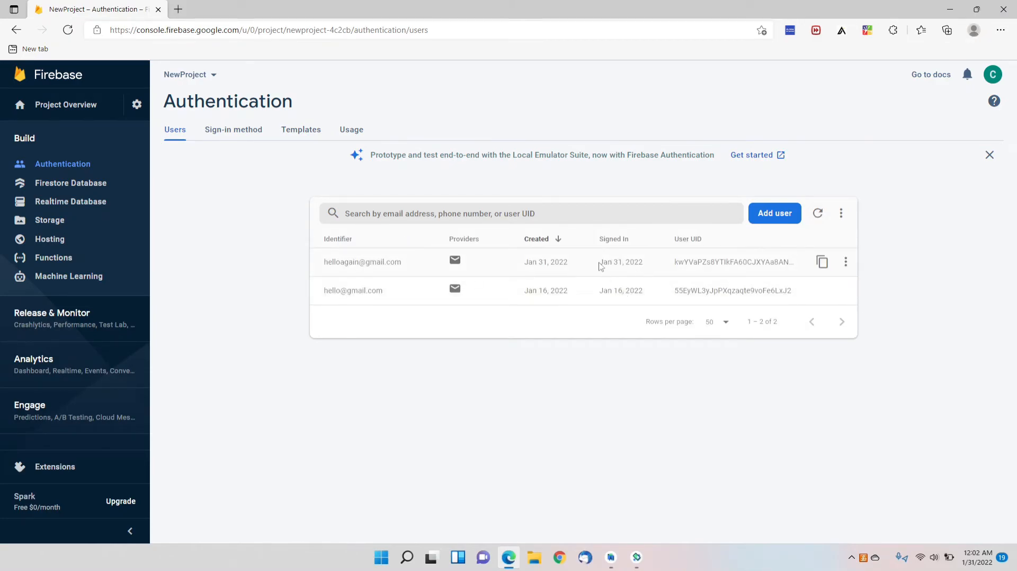
{"action": "mouse_move", "coordinate": [599, 345]}
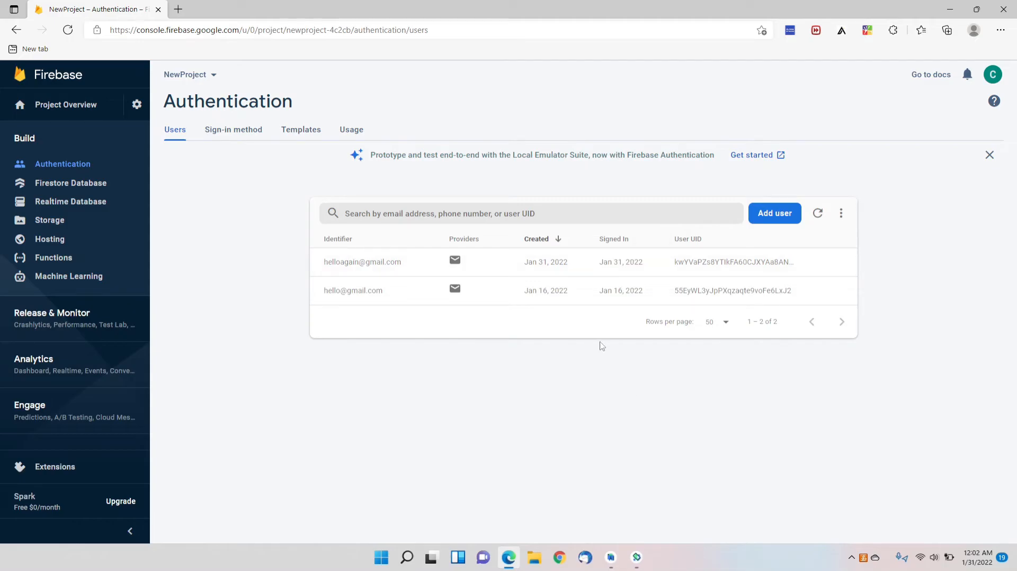
{"action": "mouse_move", "coordinate": [597, 486]}
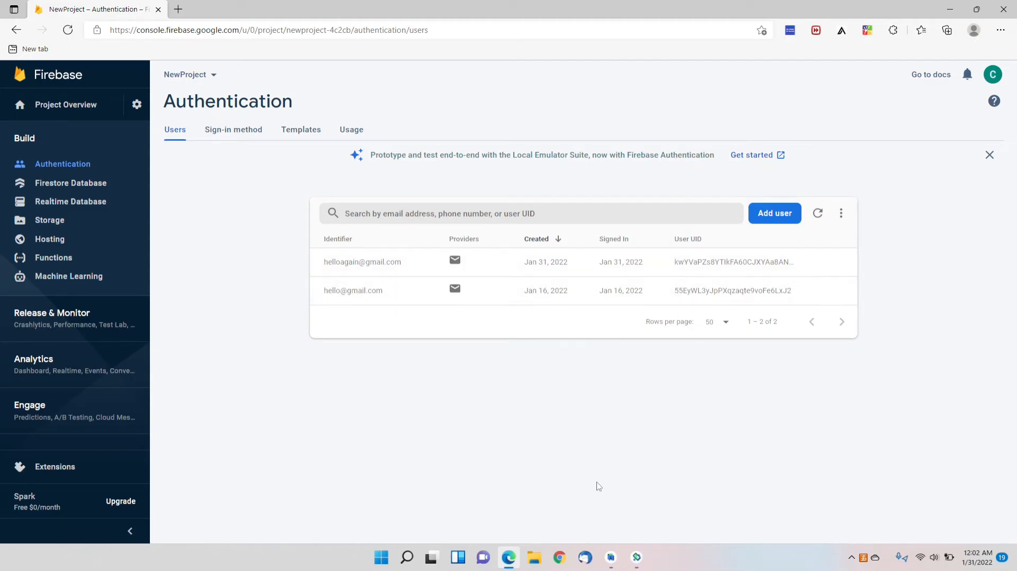
{"action": "left_click", "coordinate": [610, 557]}
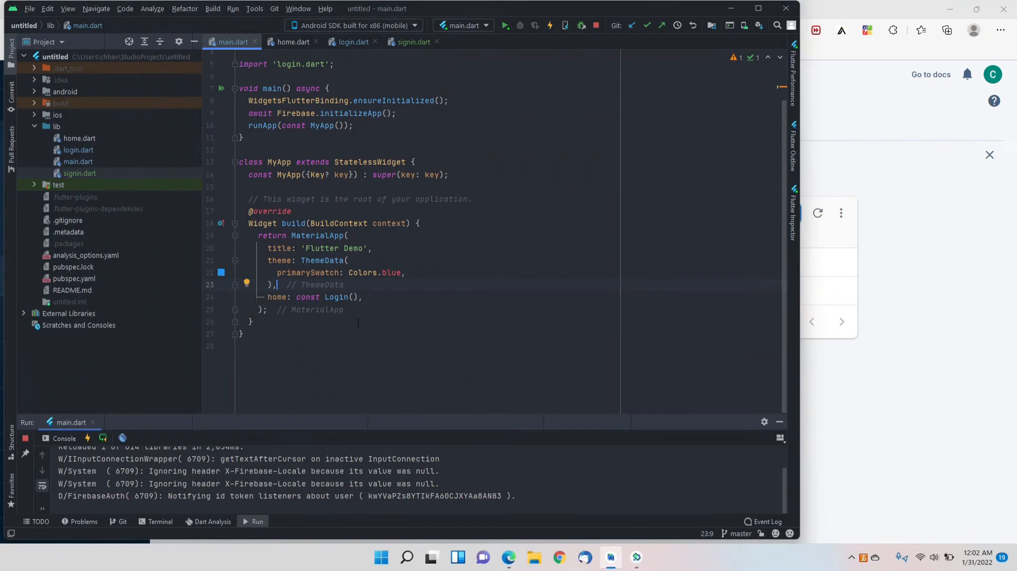
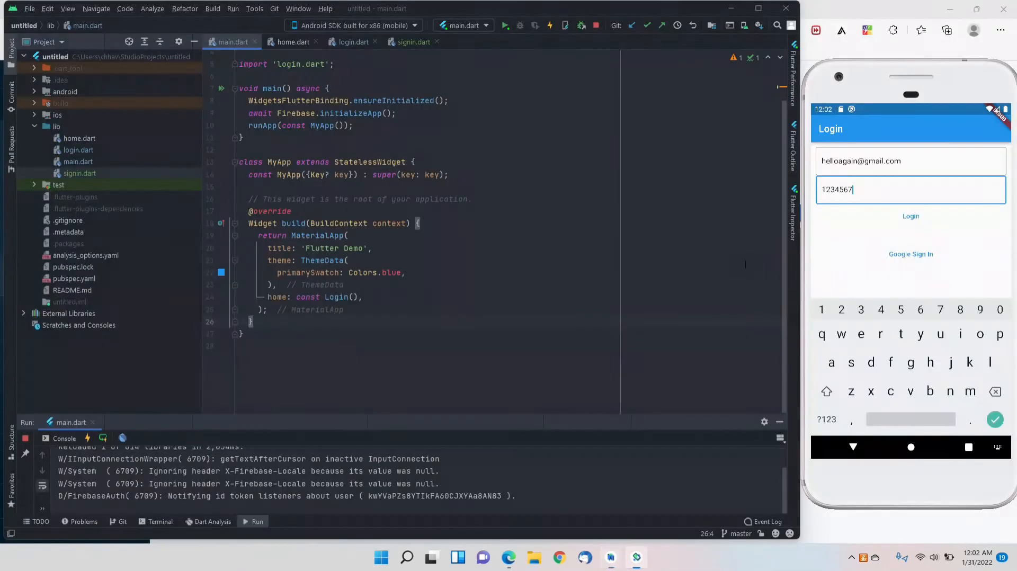